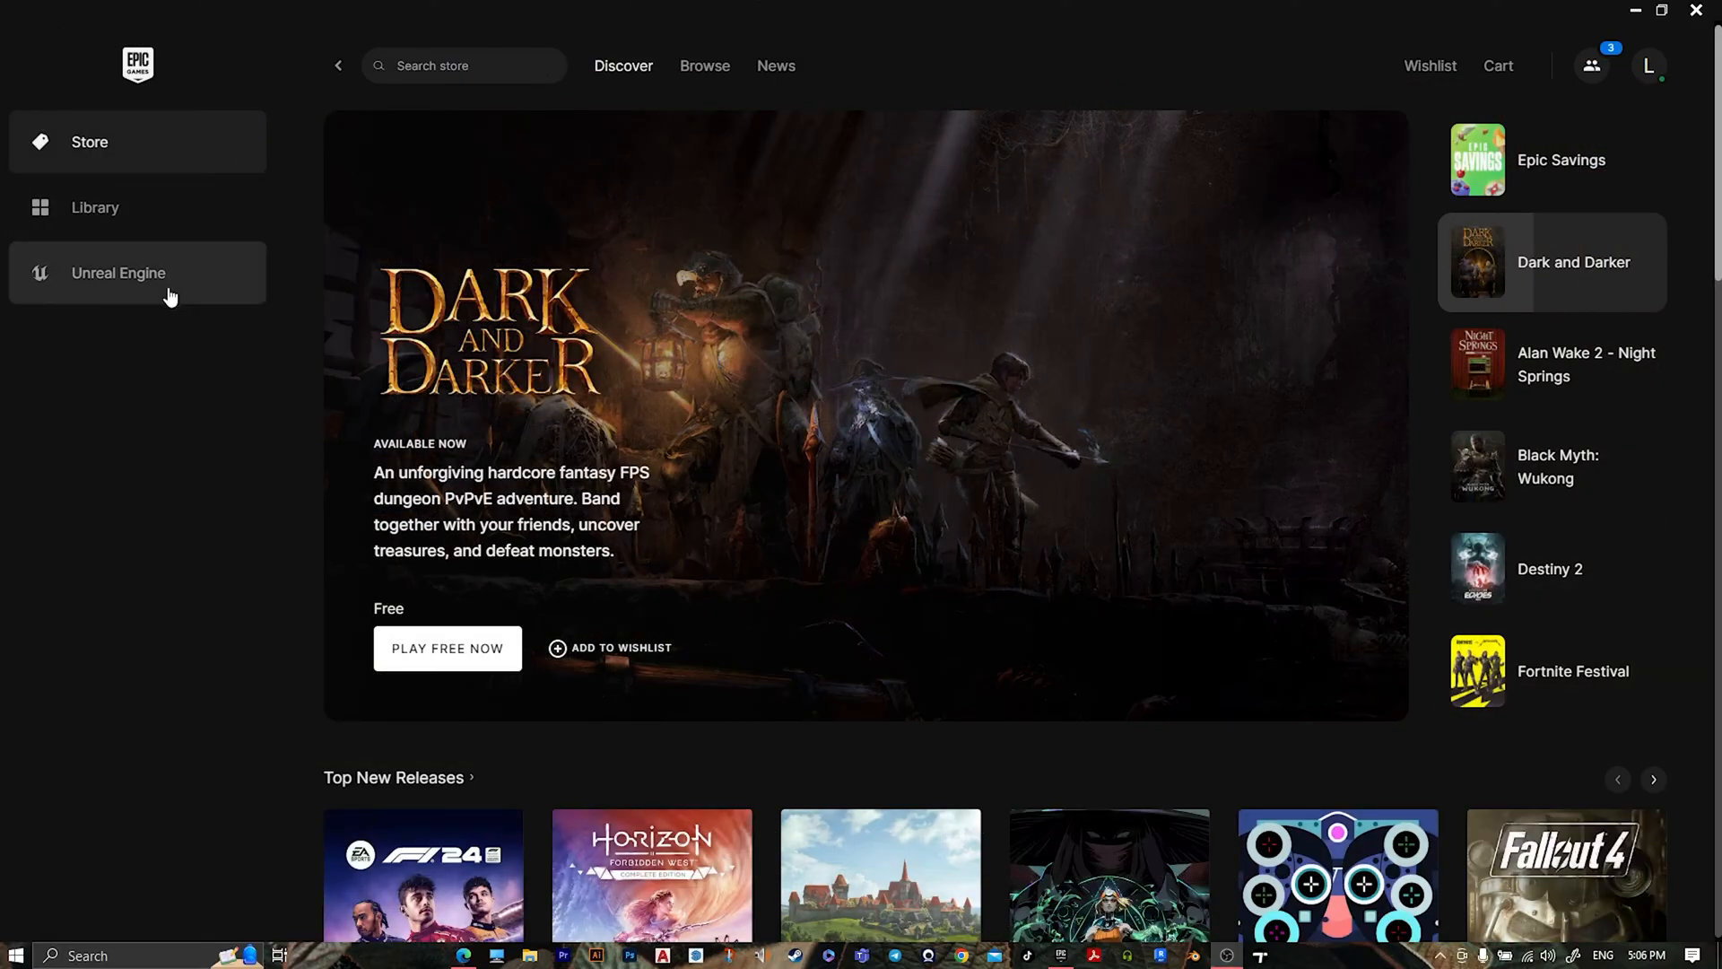
# Step: Show the Unreal Engine Twinmotion page with Twinmotion 2024.1 selected as the launch version
pyautogui.click(118, 273)
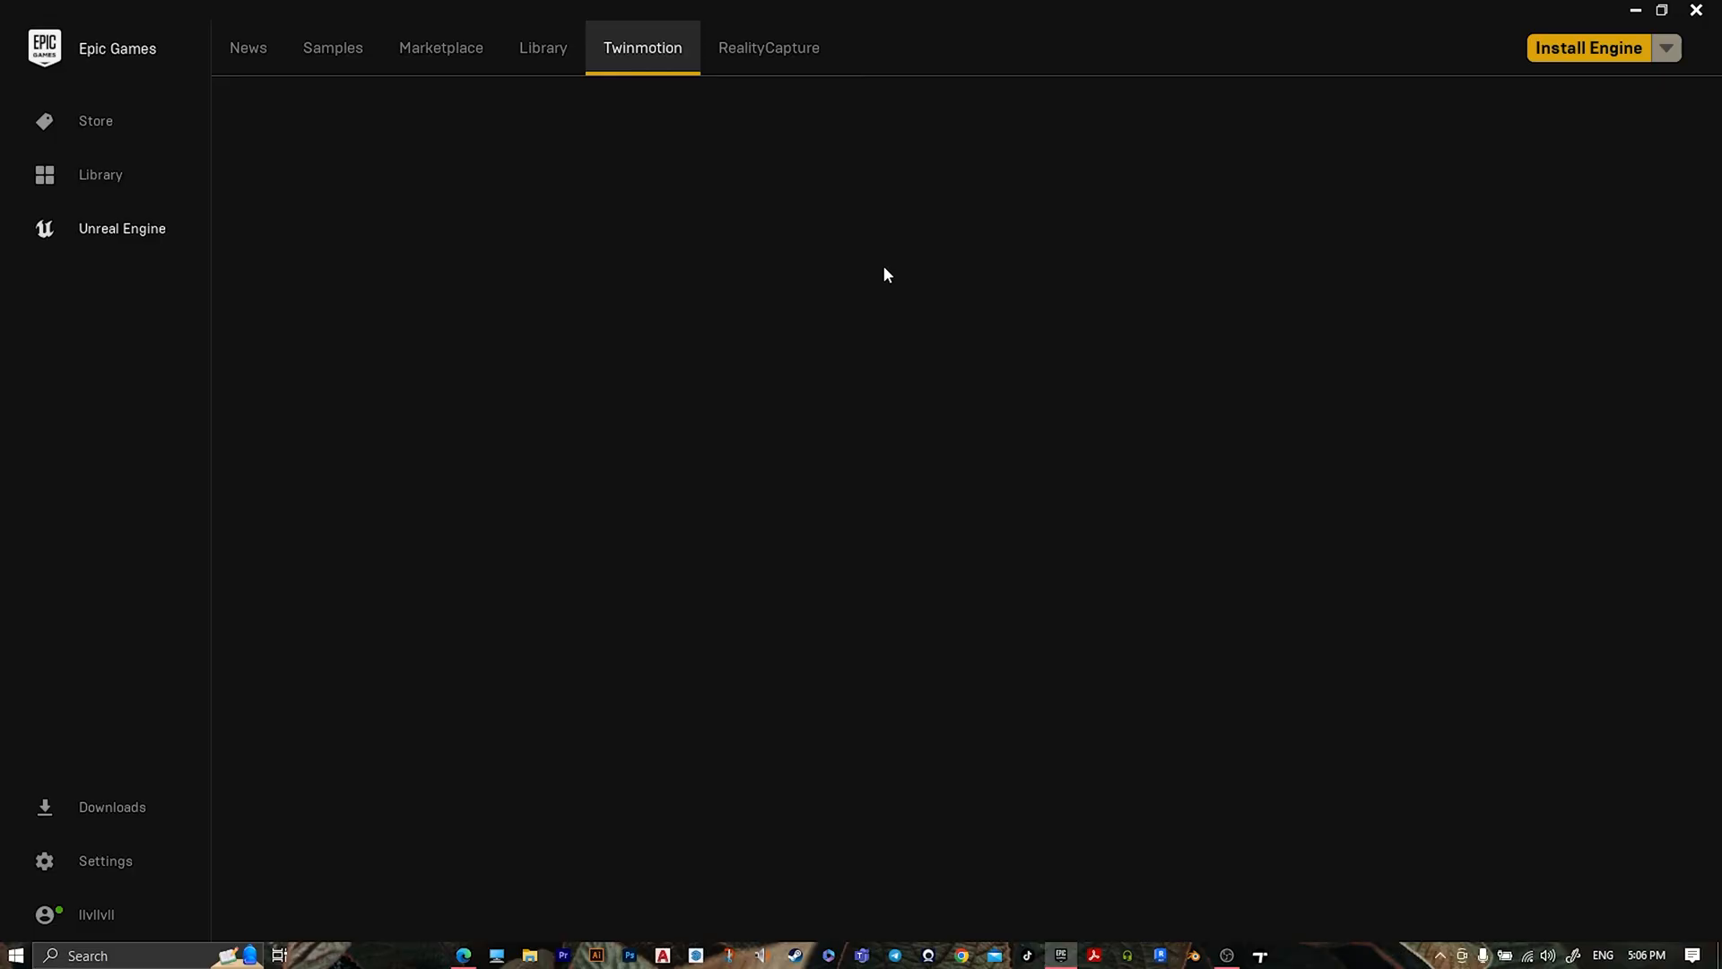
pyautogui.click(641, 47)
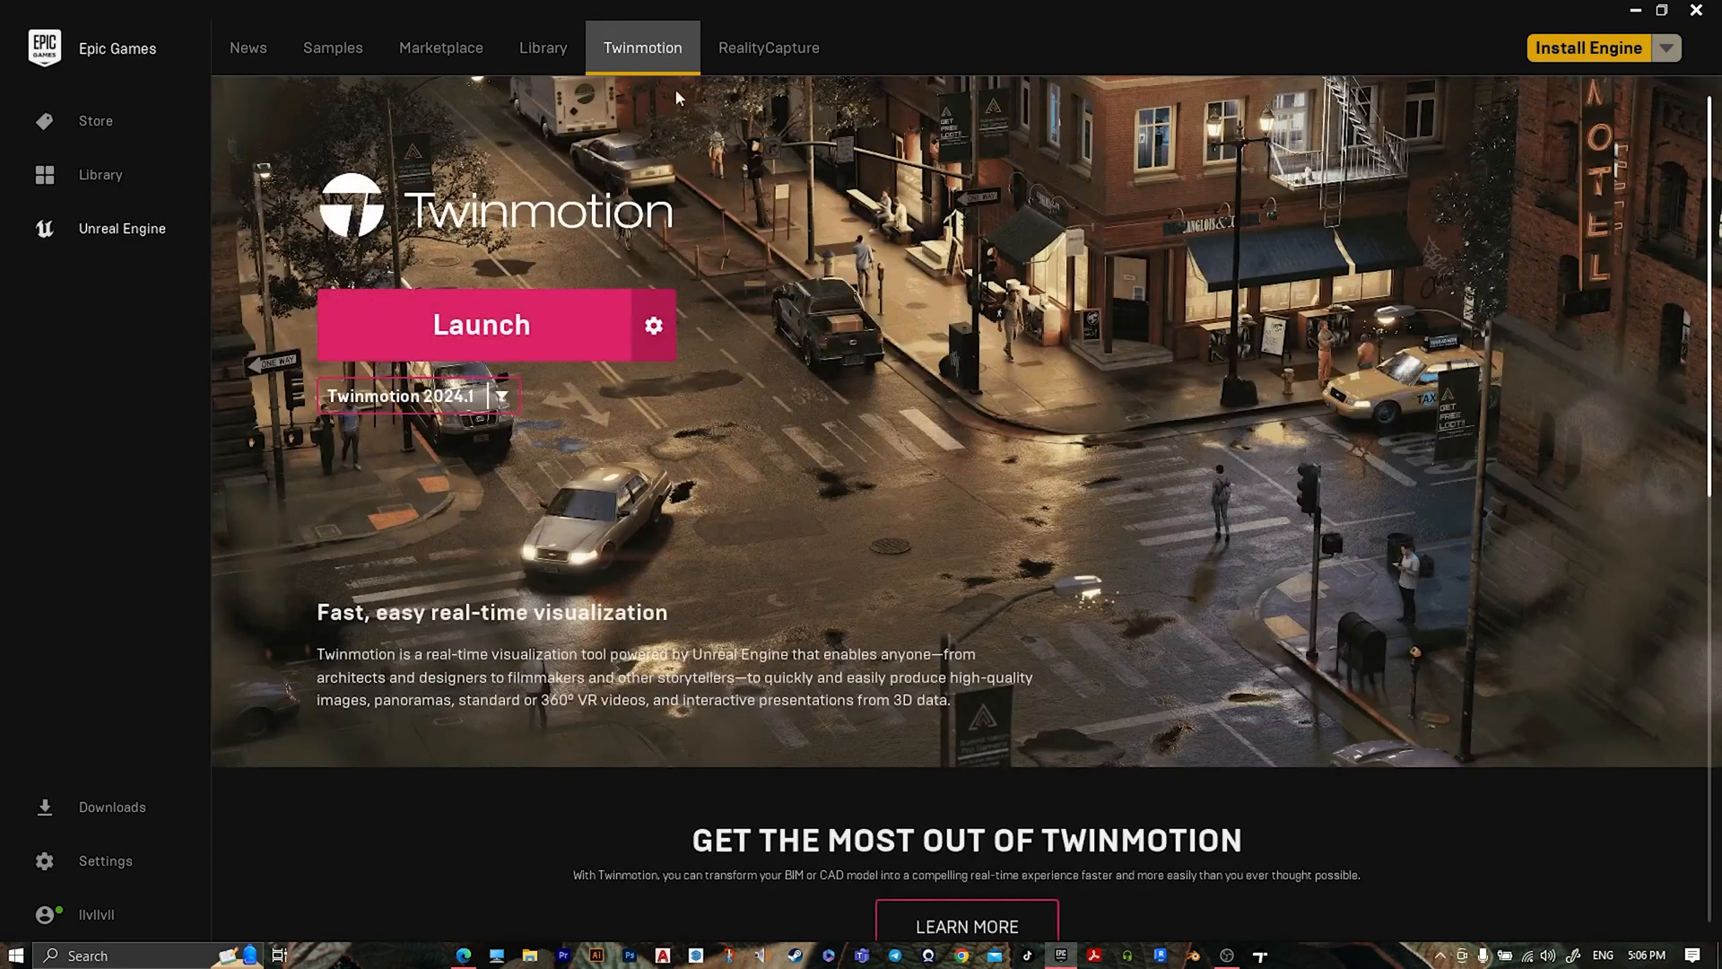
pyautogui.click(500, 395)
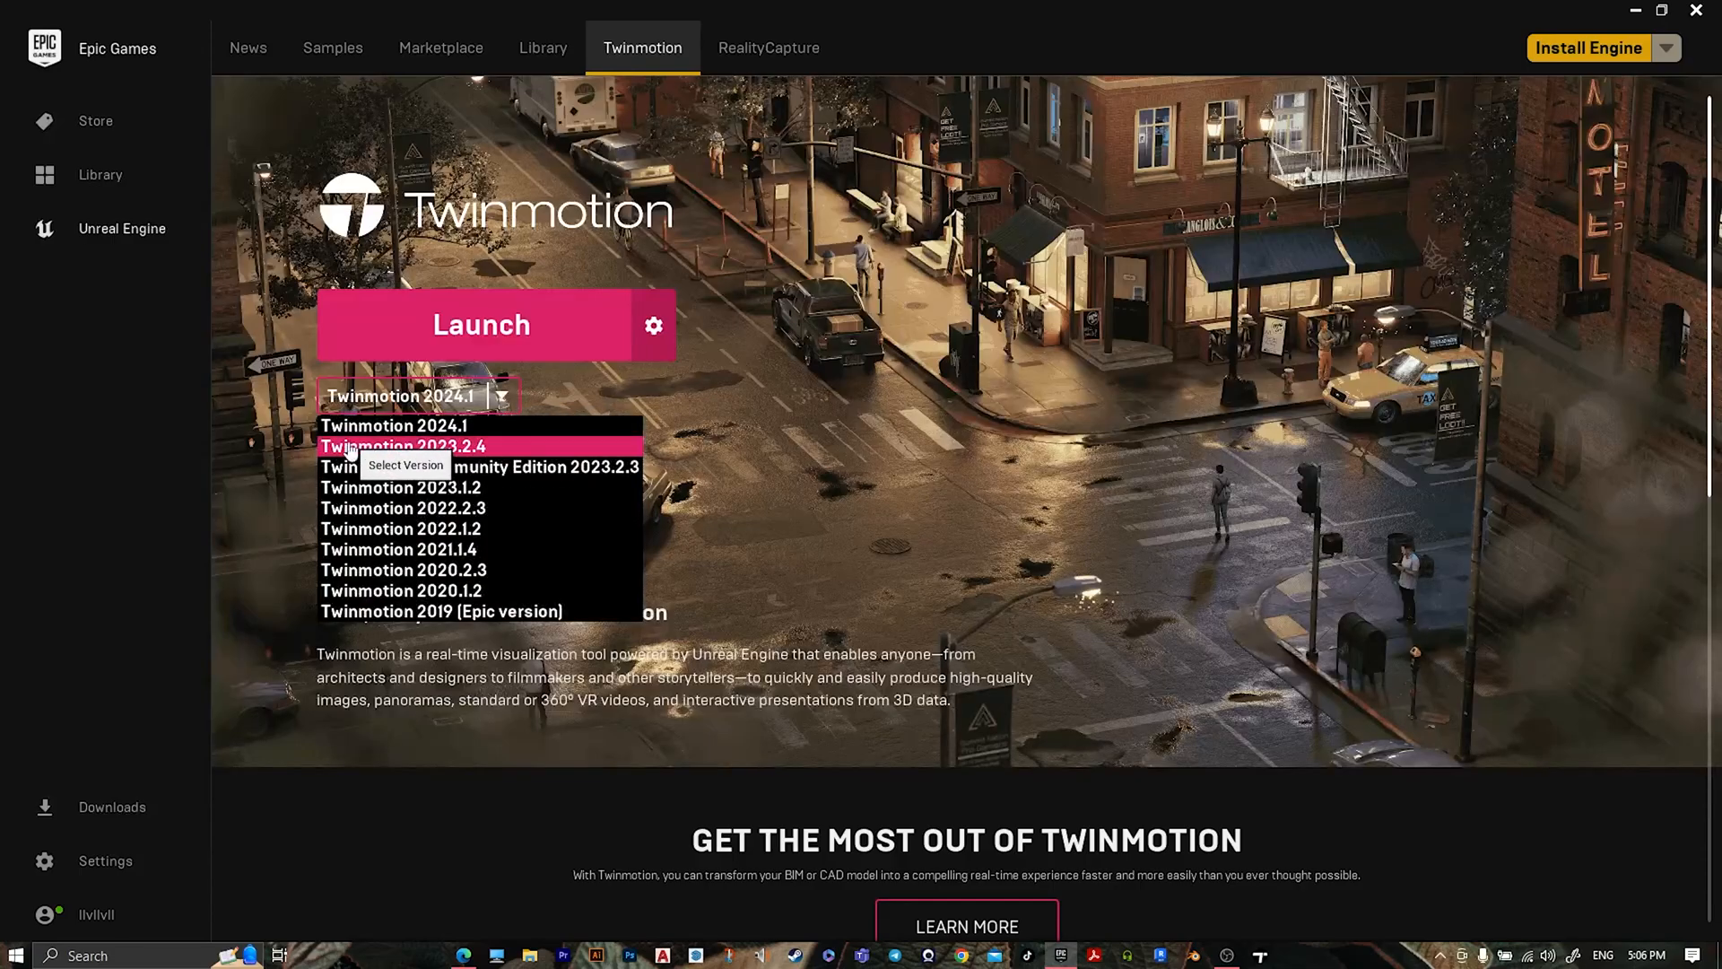
pyautogui.moveTo(400, 426)
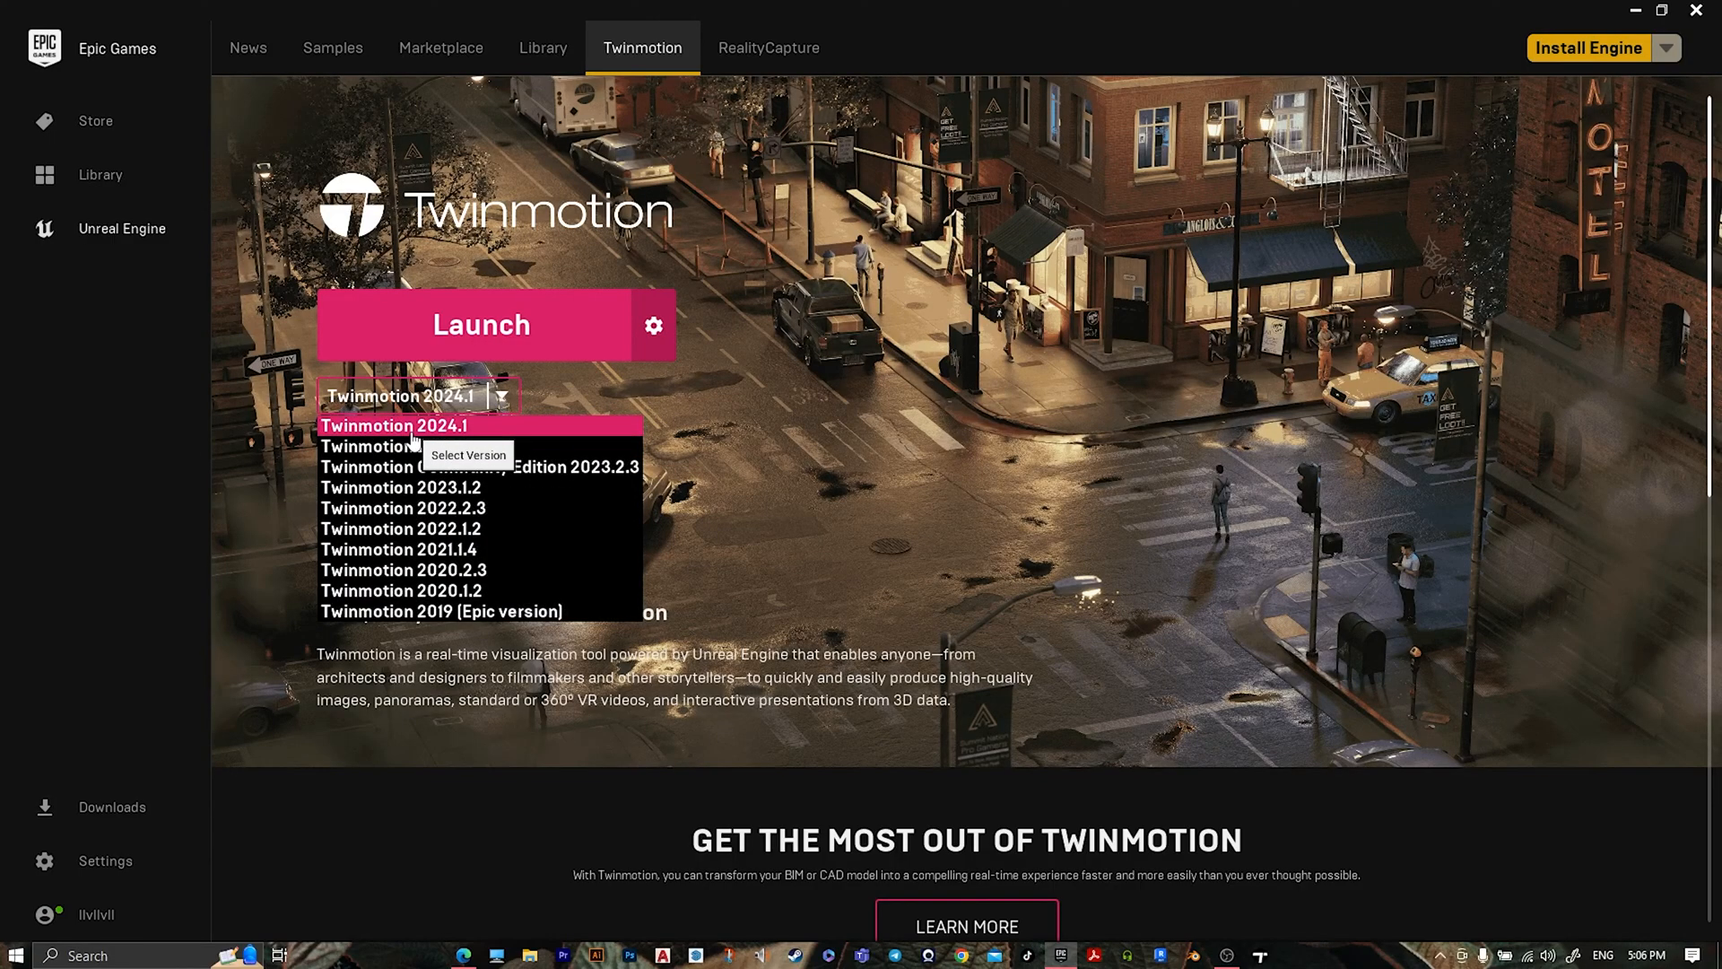
pyautogui.click(405, 426)
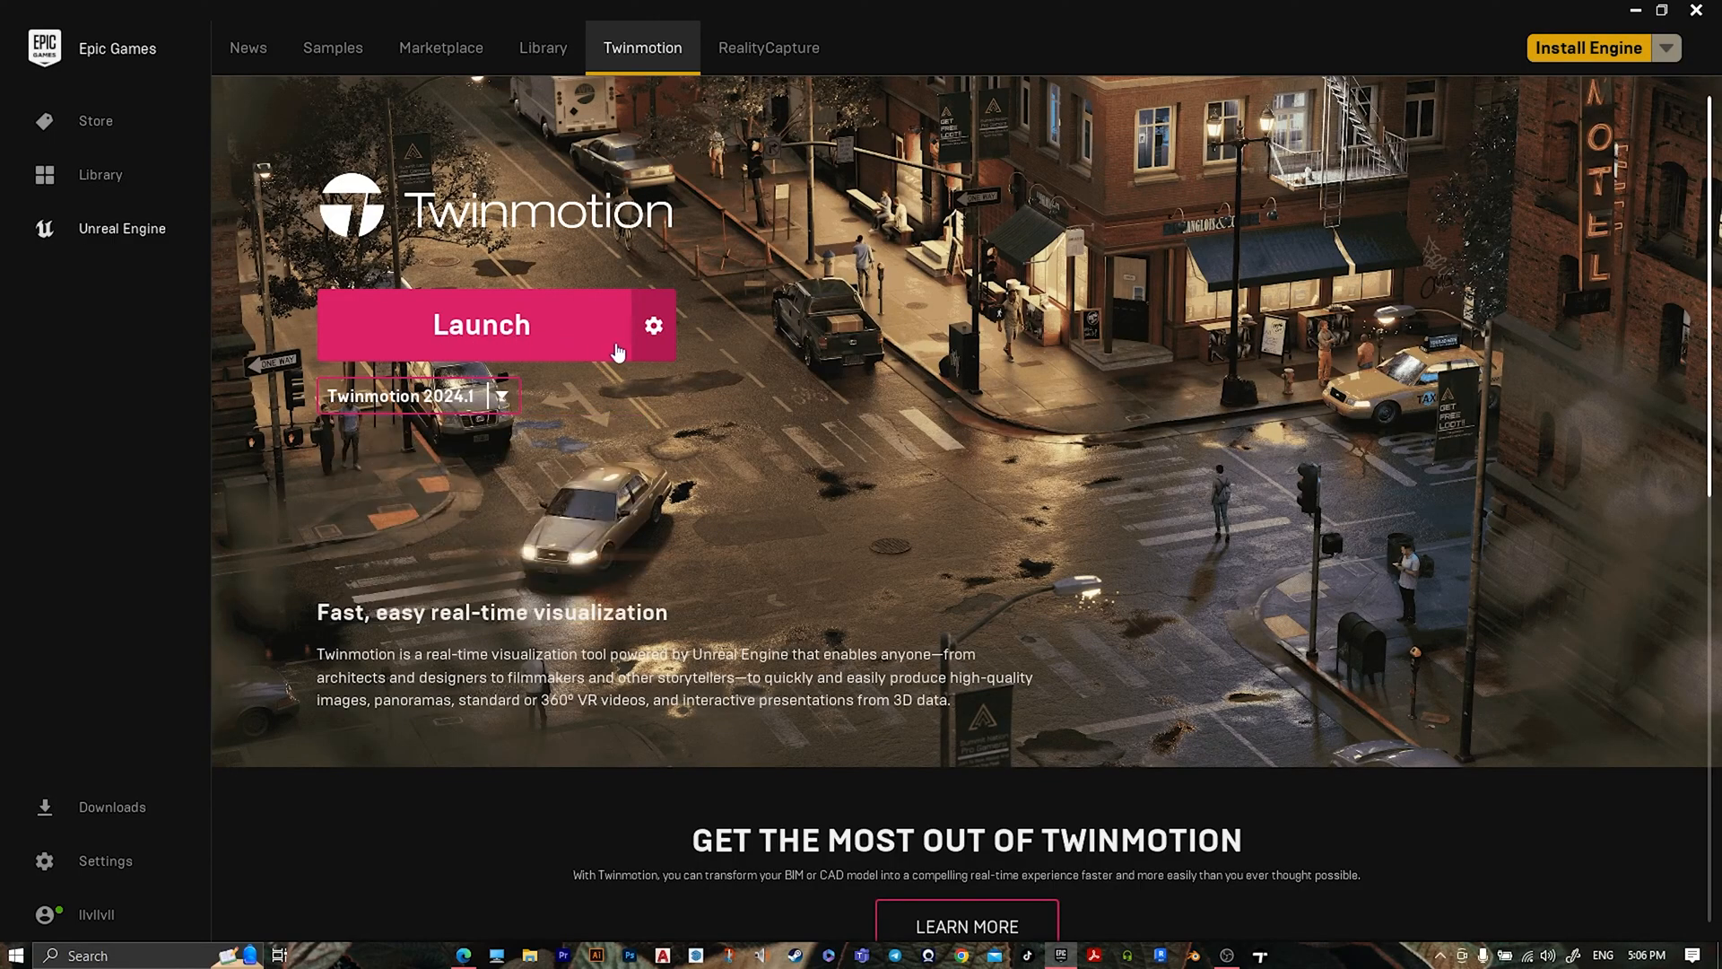
# Step: Scroll down the Twinmotion page past the hero banner
pyautogui.scroll(-3)
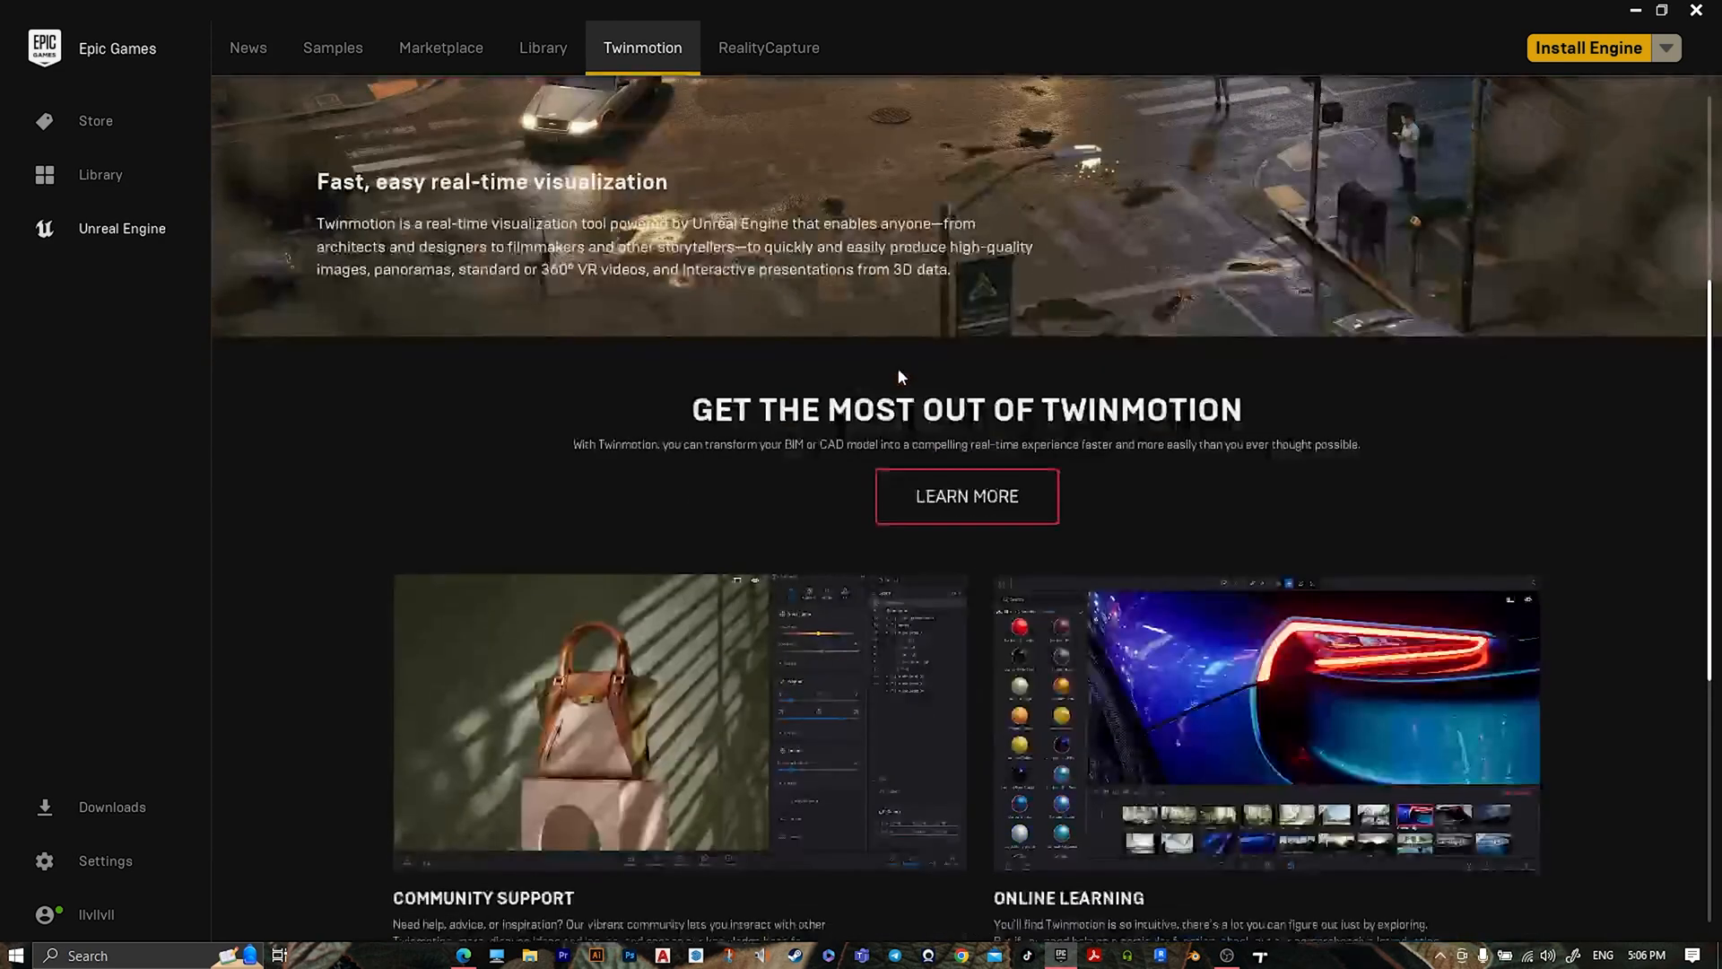
pyautogui.scroll(-3)
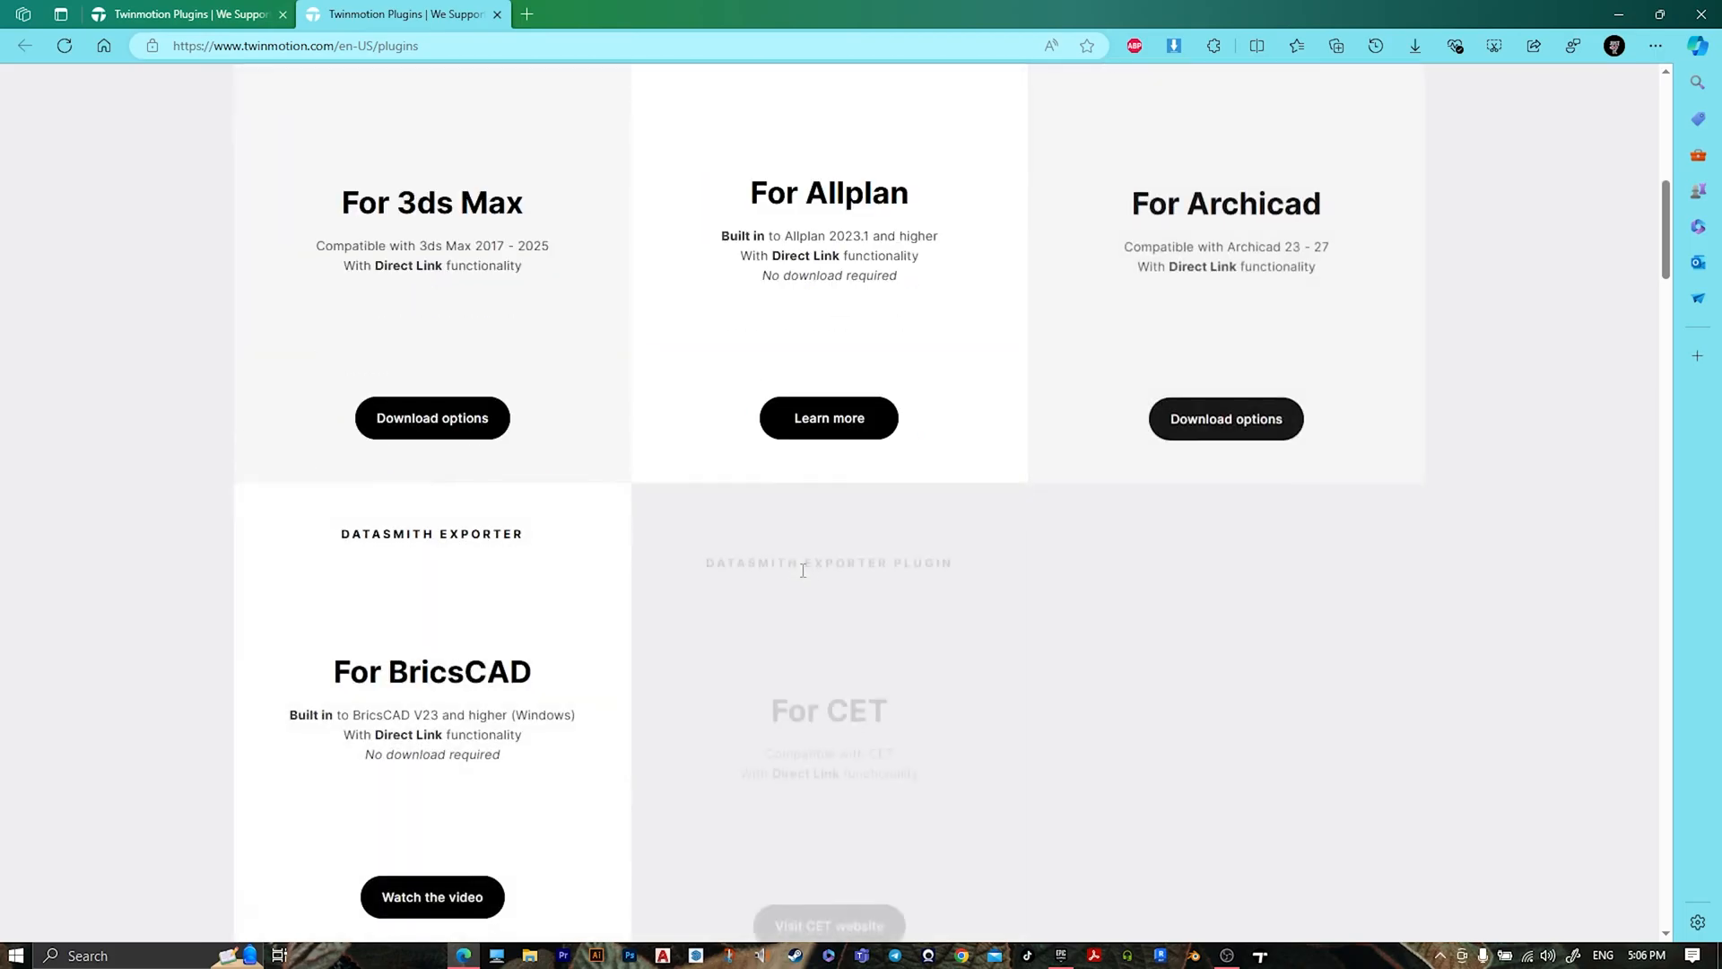
# Step: Download the Datasmith Exporter installer from the For Revit section of the plugins page
pyautogui.scroll(-3)
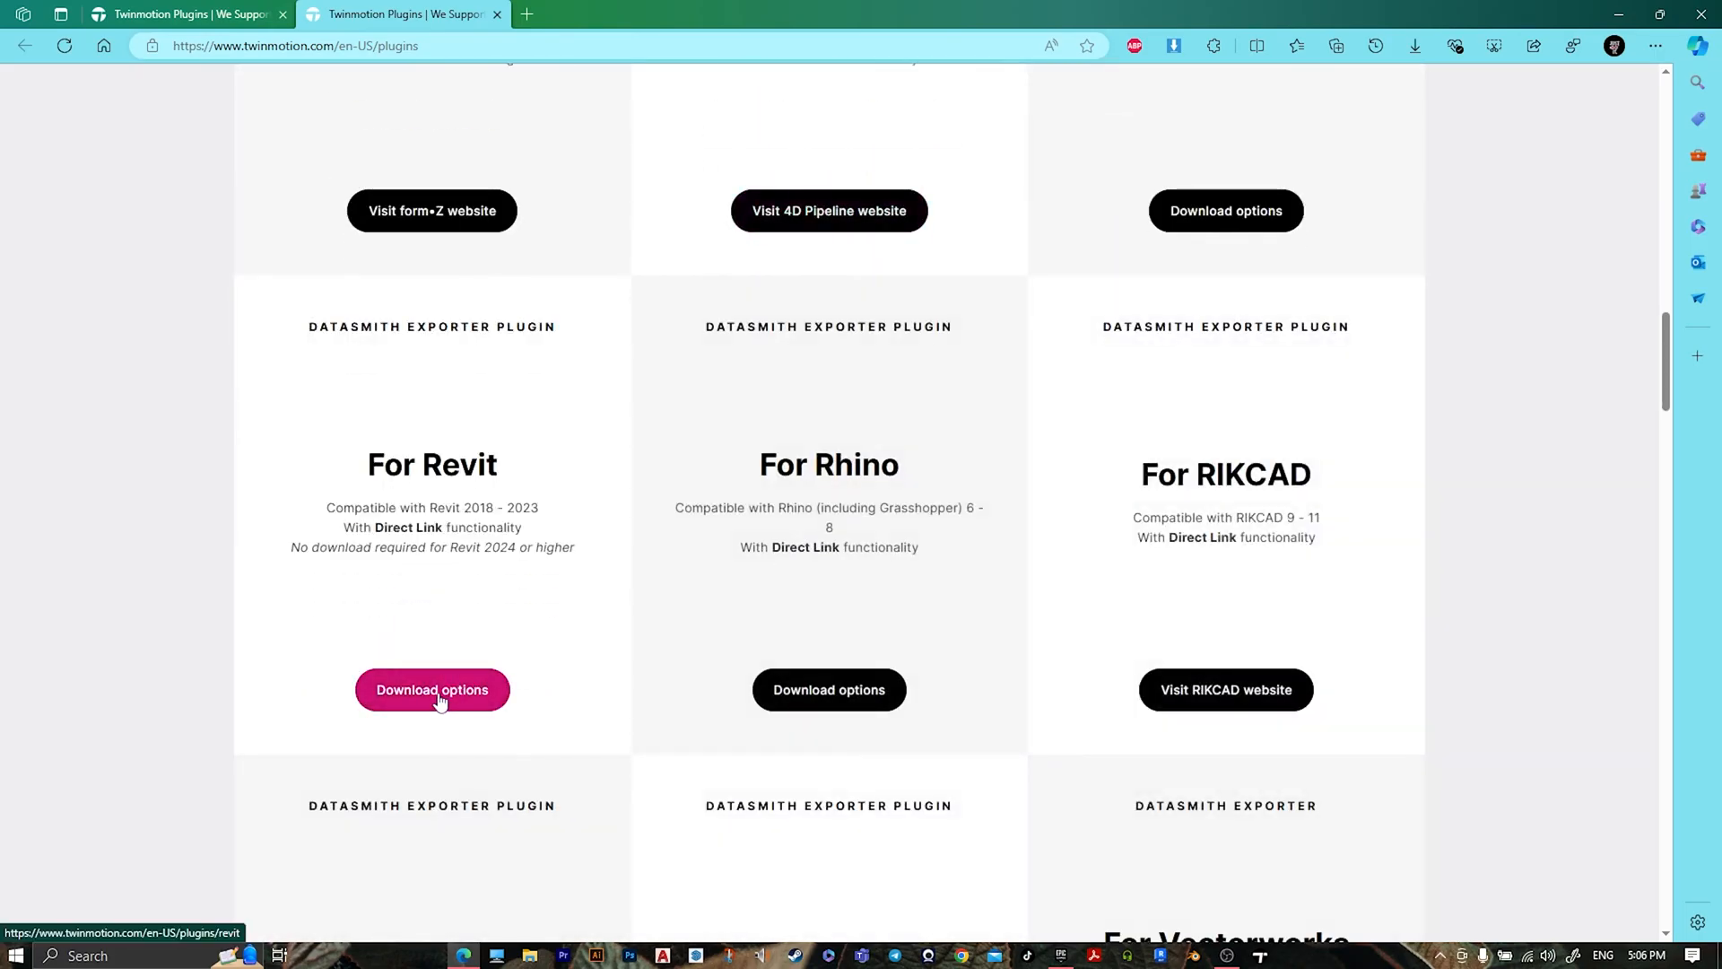
pyautogui.click(432, 689)
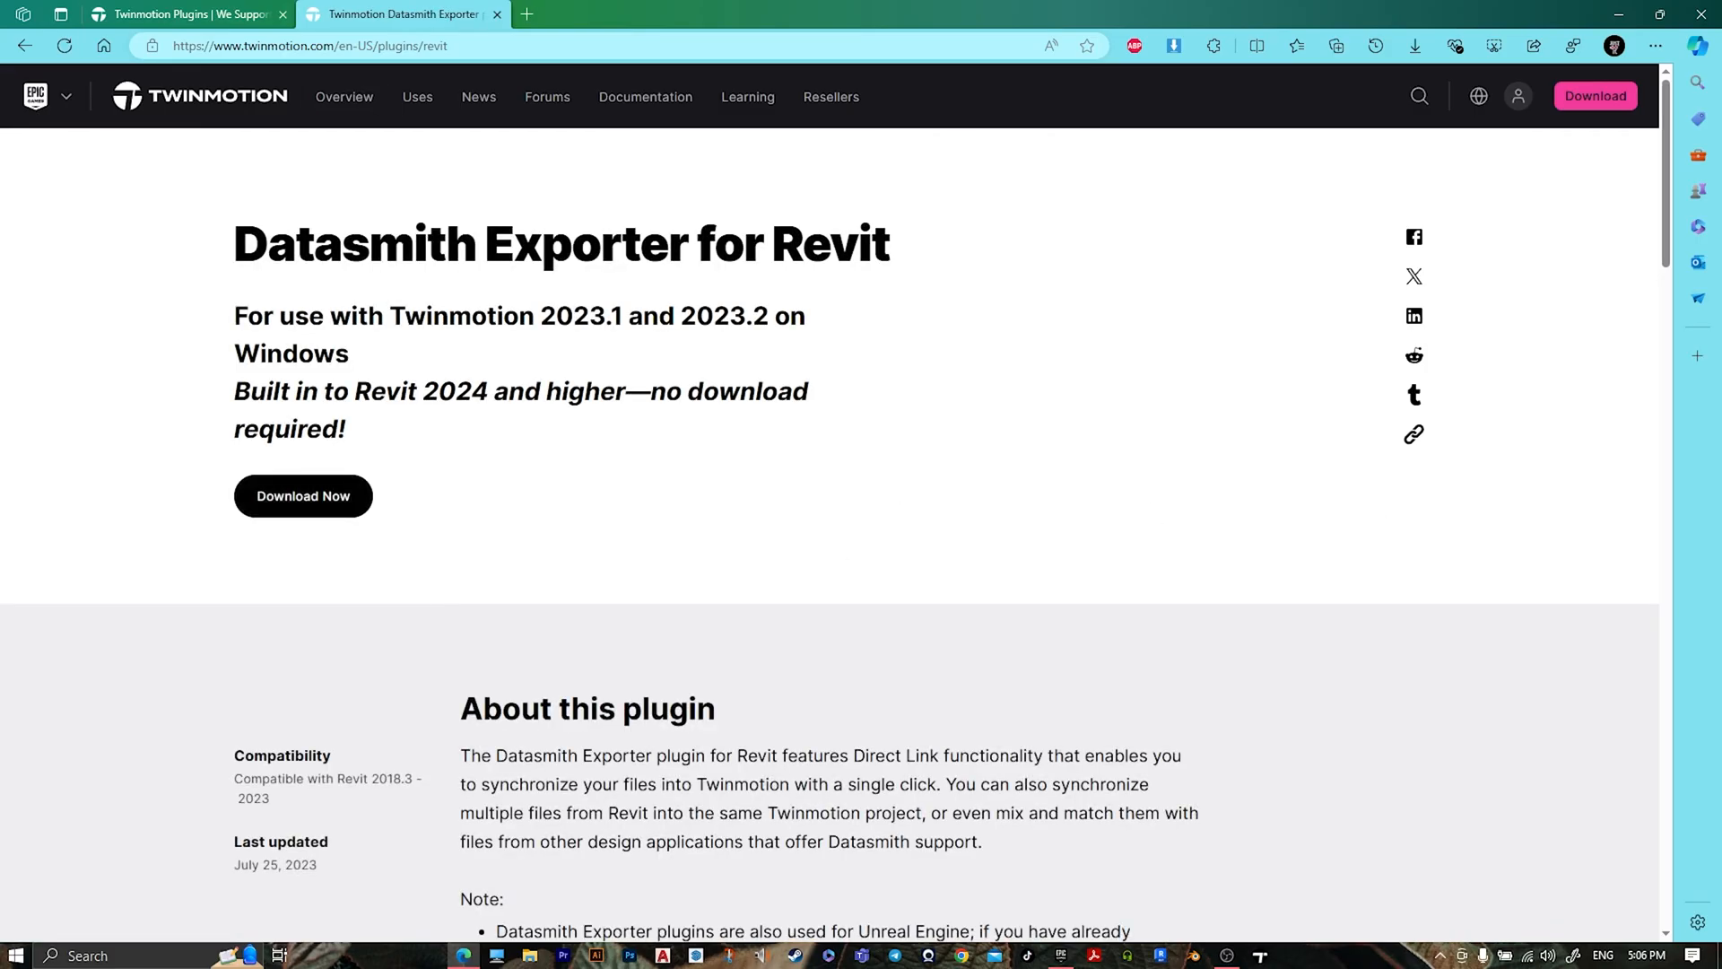
pyautogui.scroll(-3)
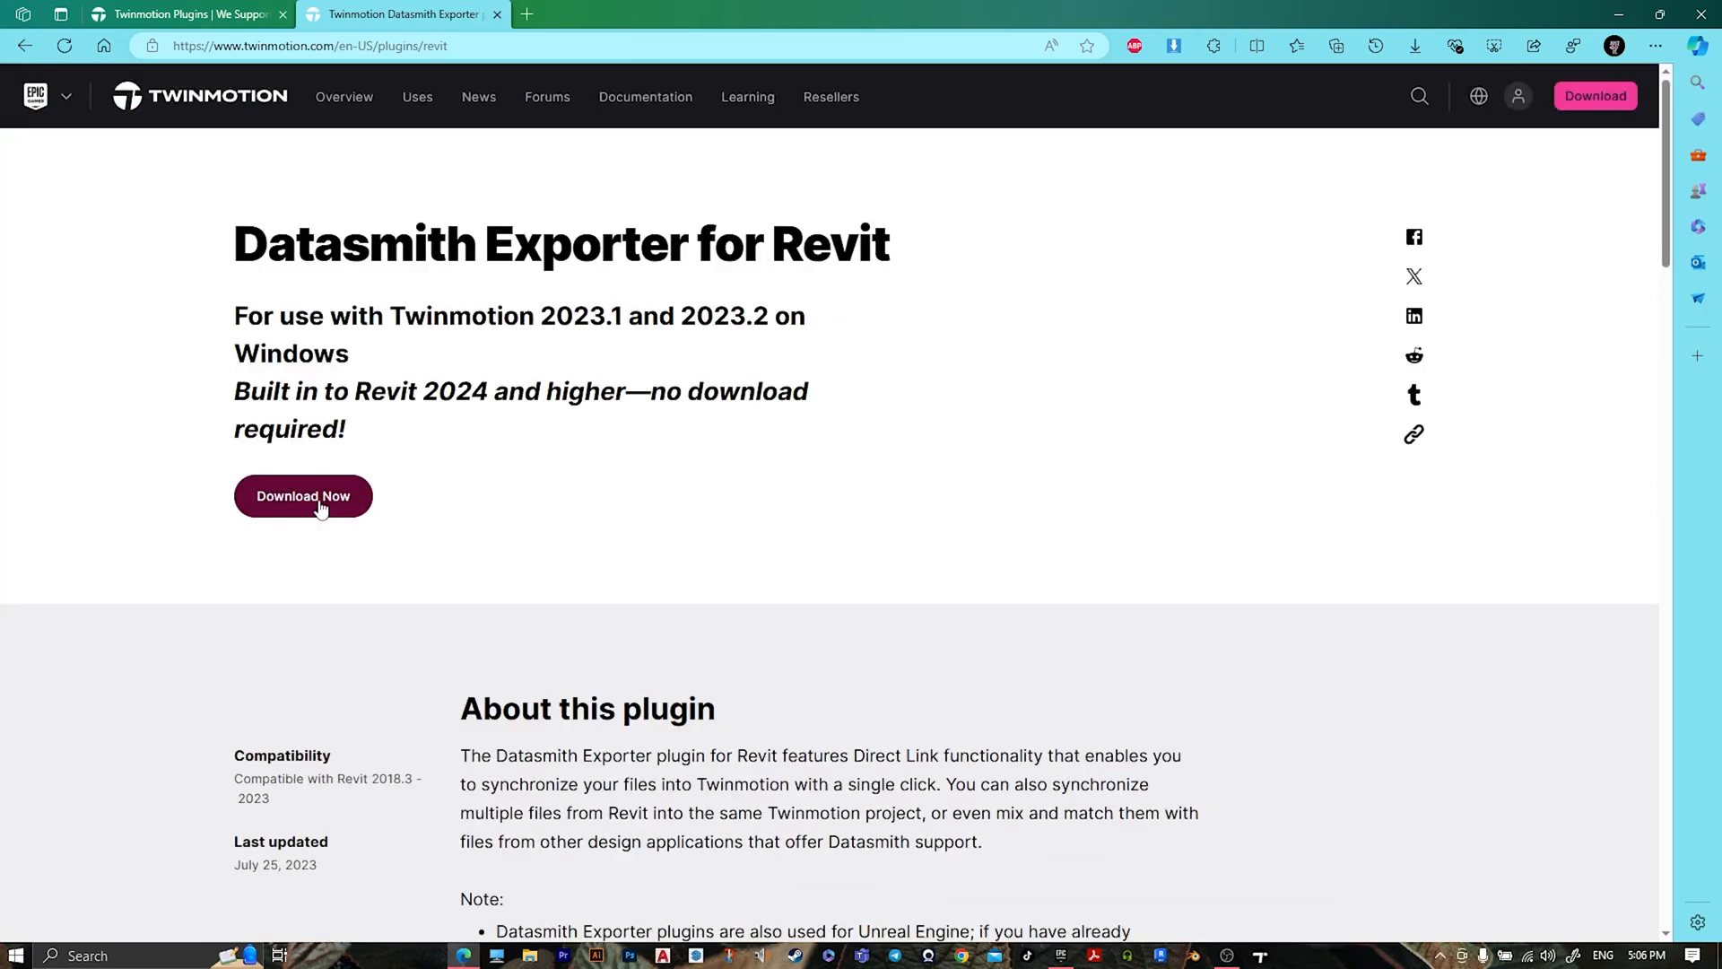
pyautogui.moveTo(437, 426)
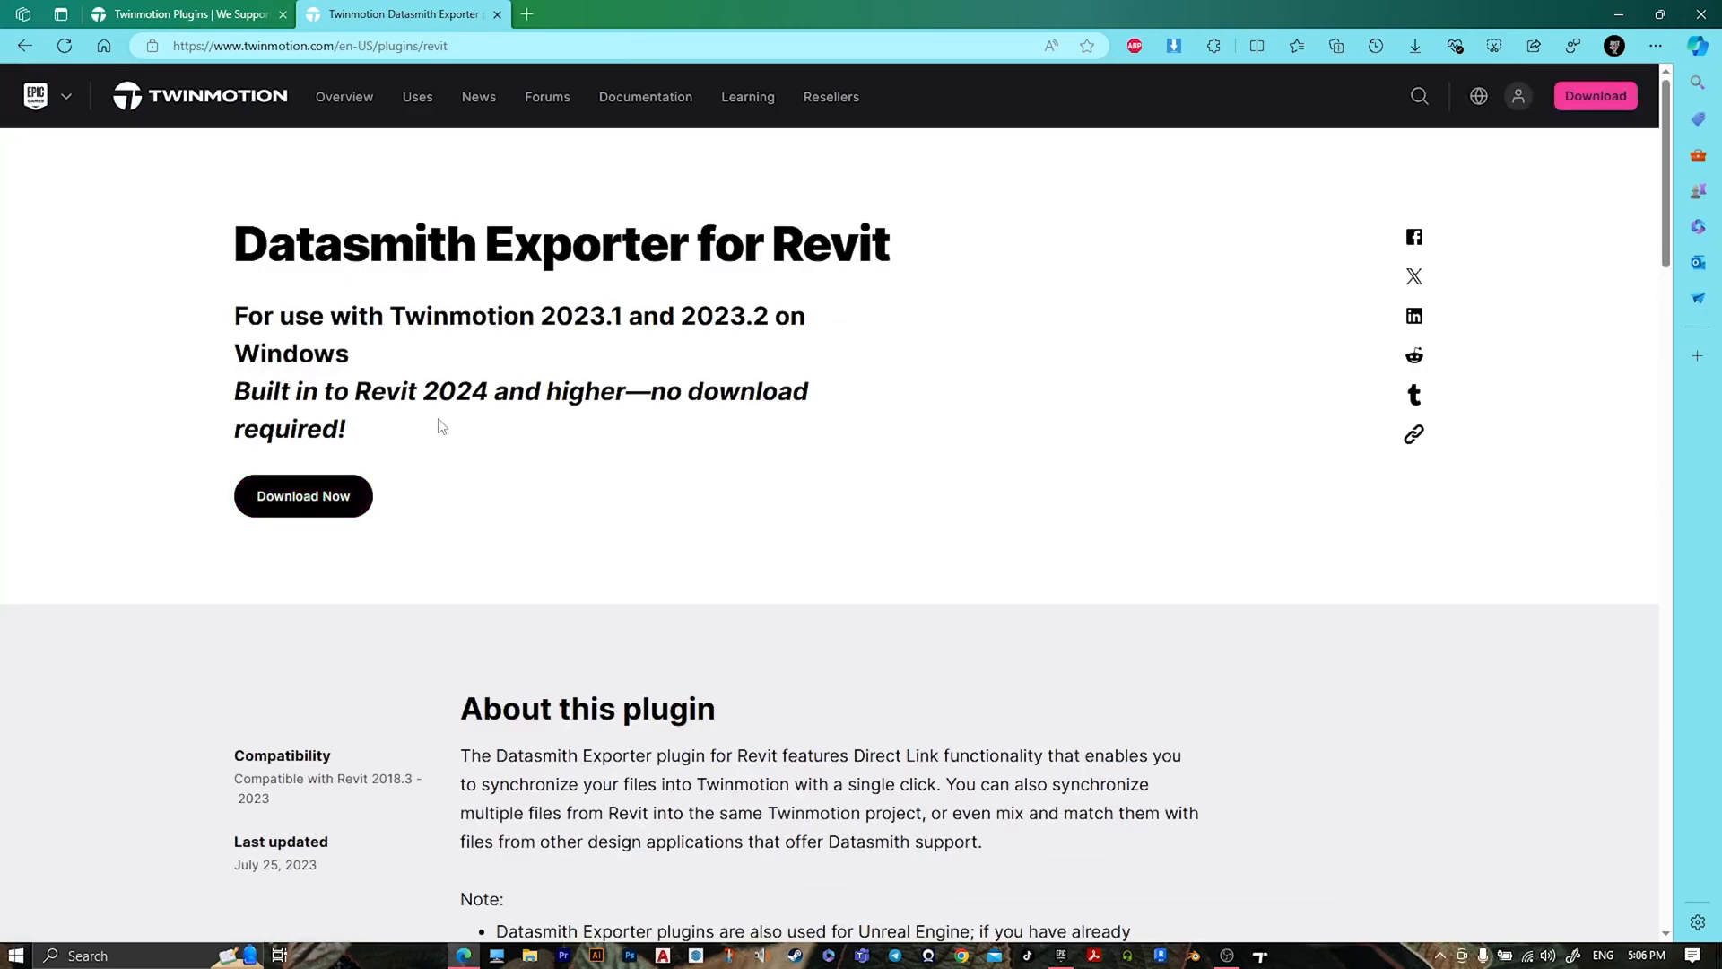
pyautogui.moveTo(620, 426)
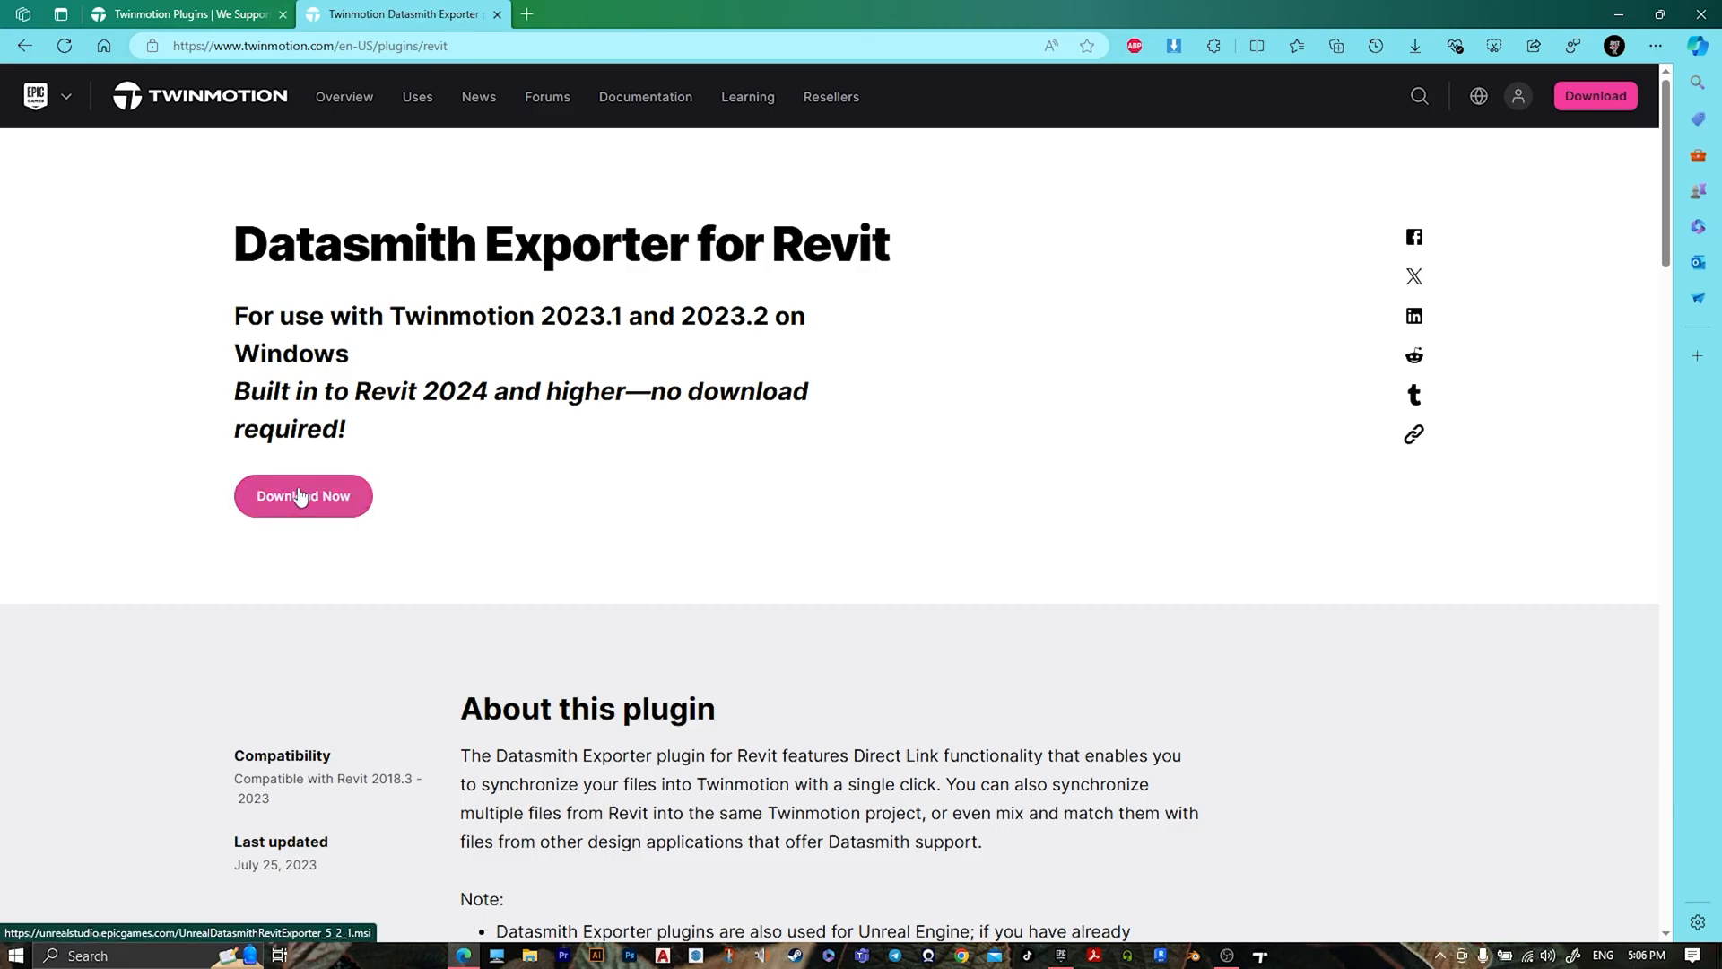
pyautogui.click(302, 496)
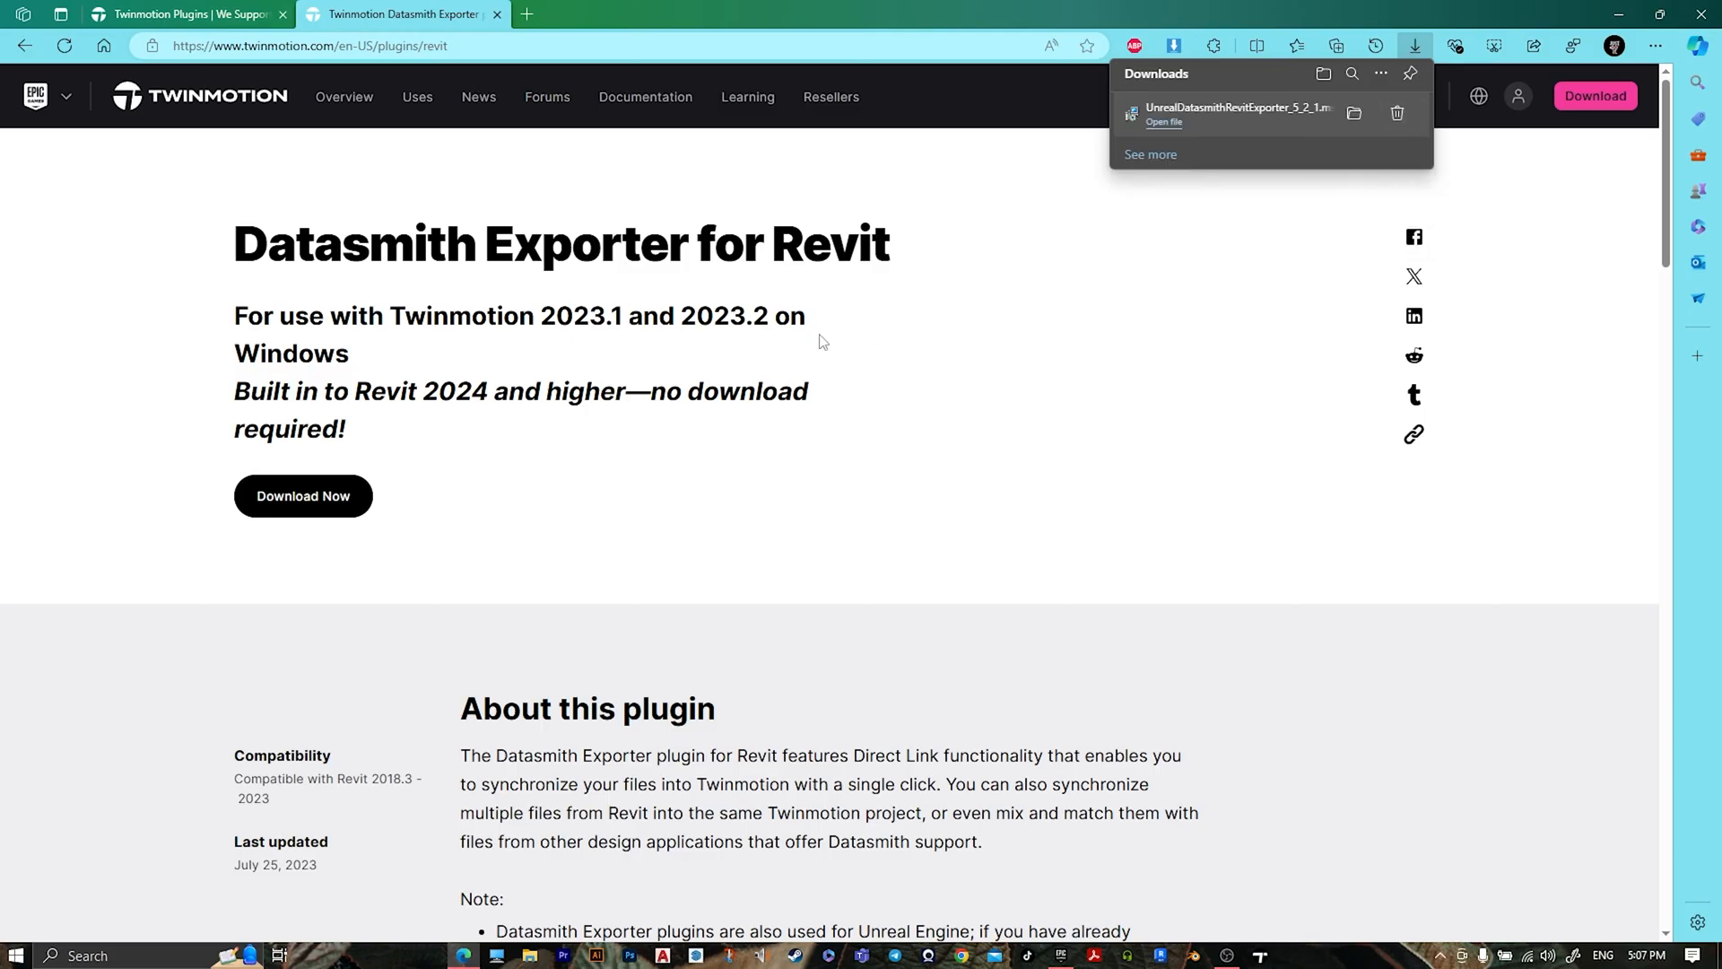
pyautogui.click(1398, 113)
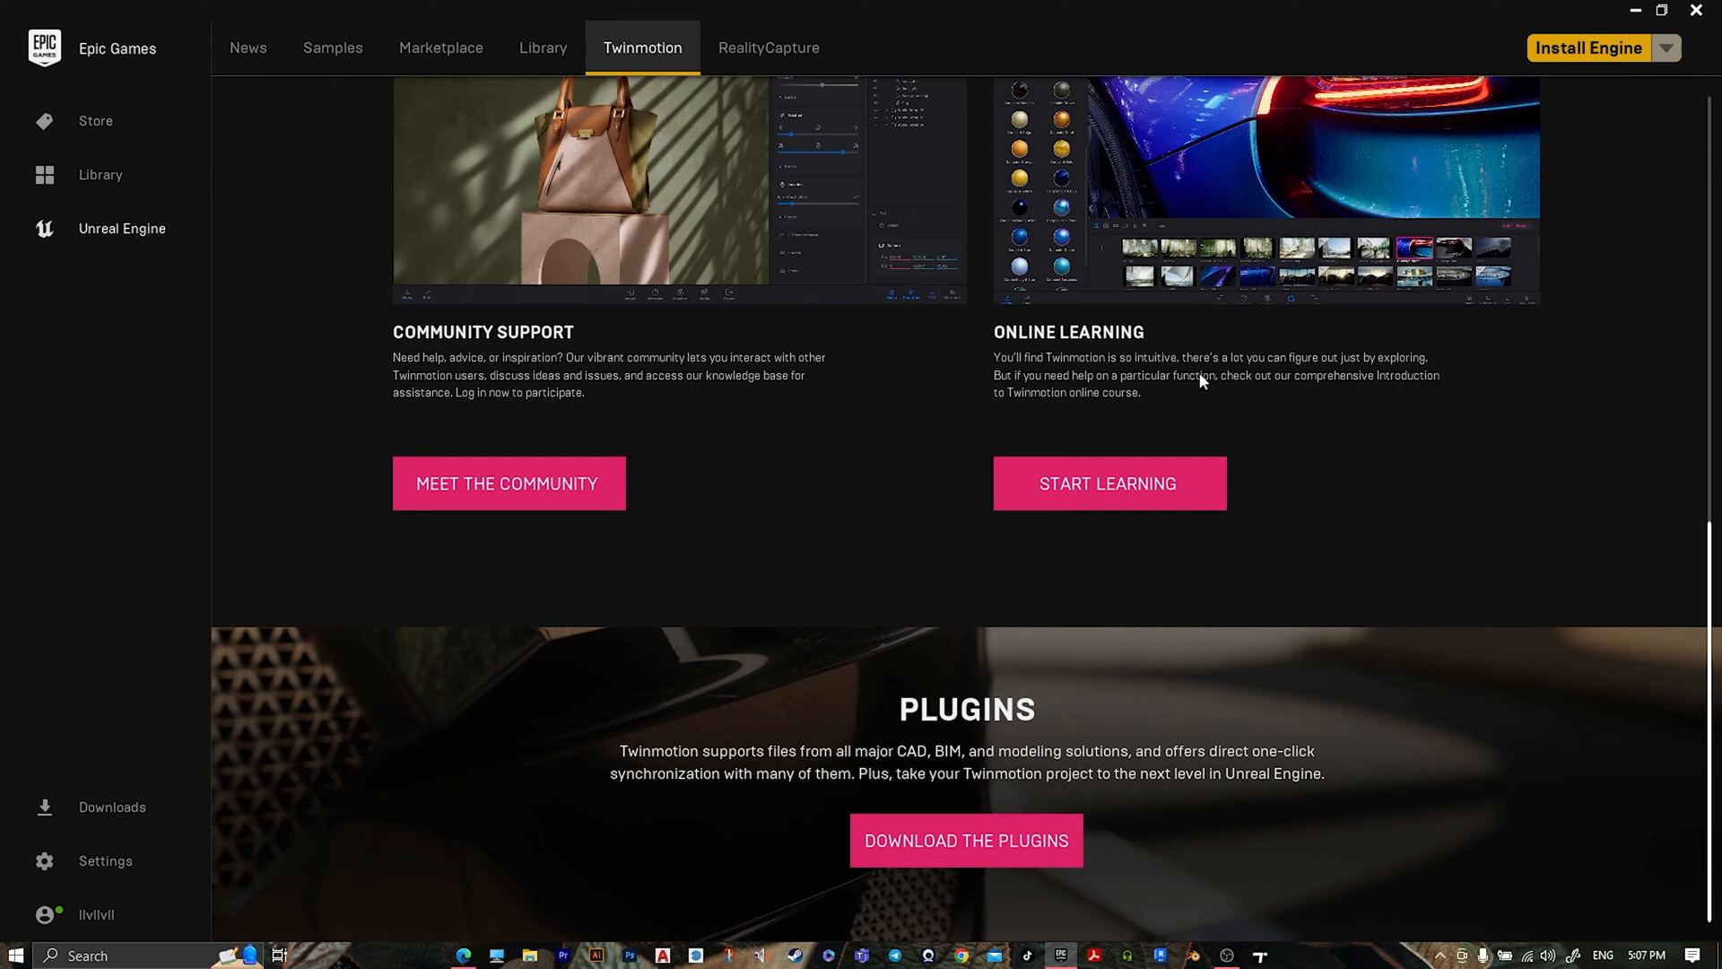
pyautogui.moveTo(1102, 770)
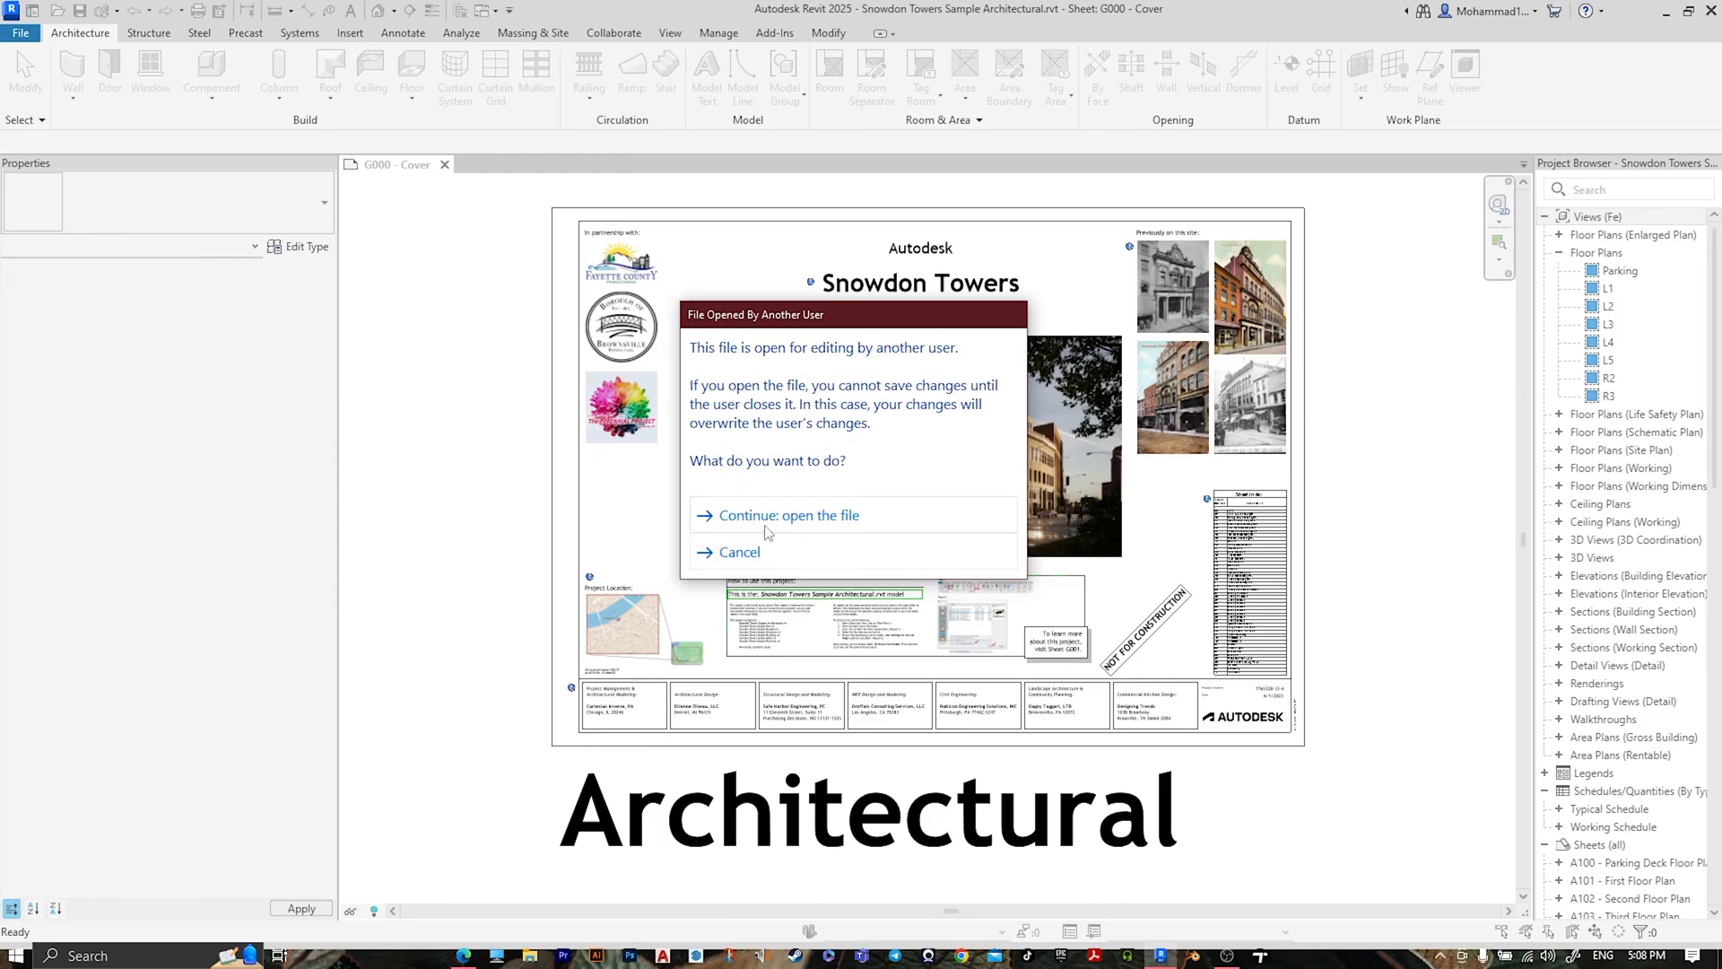
# Step: Continue opening the Snowdon Towers model past the File Opened By Another User warning
pyautogui.click(788, 515)
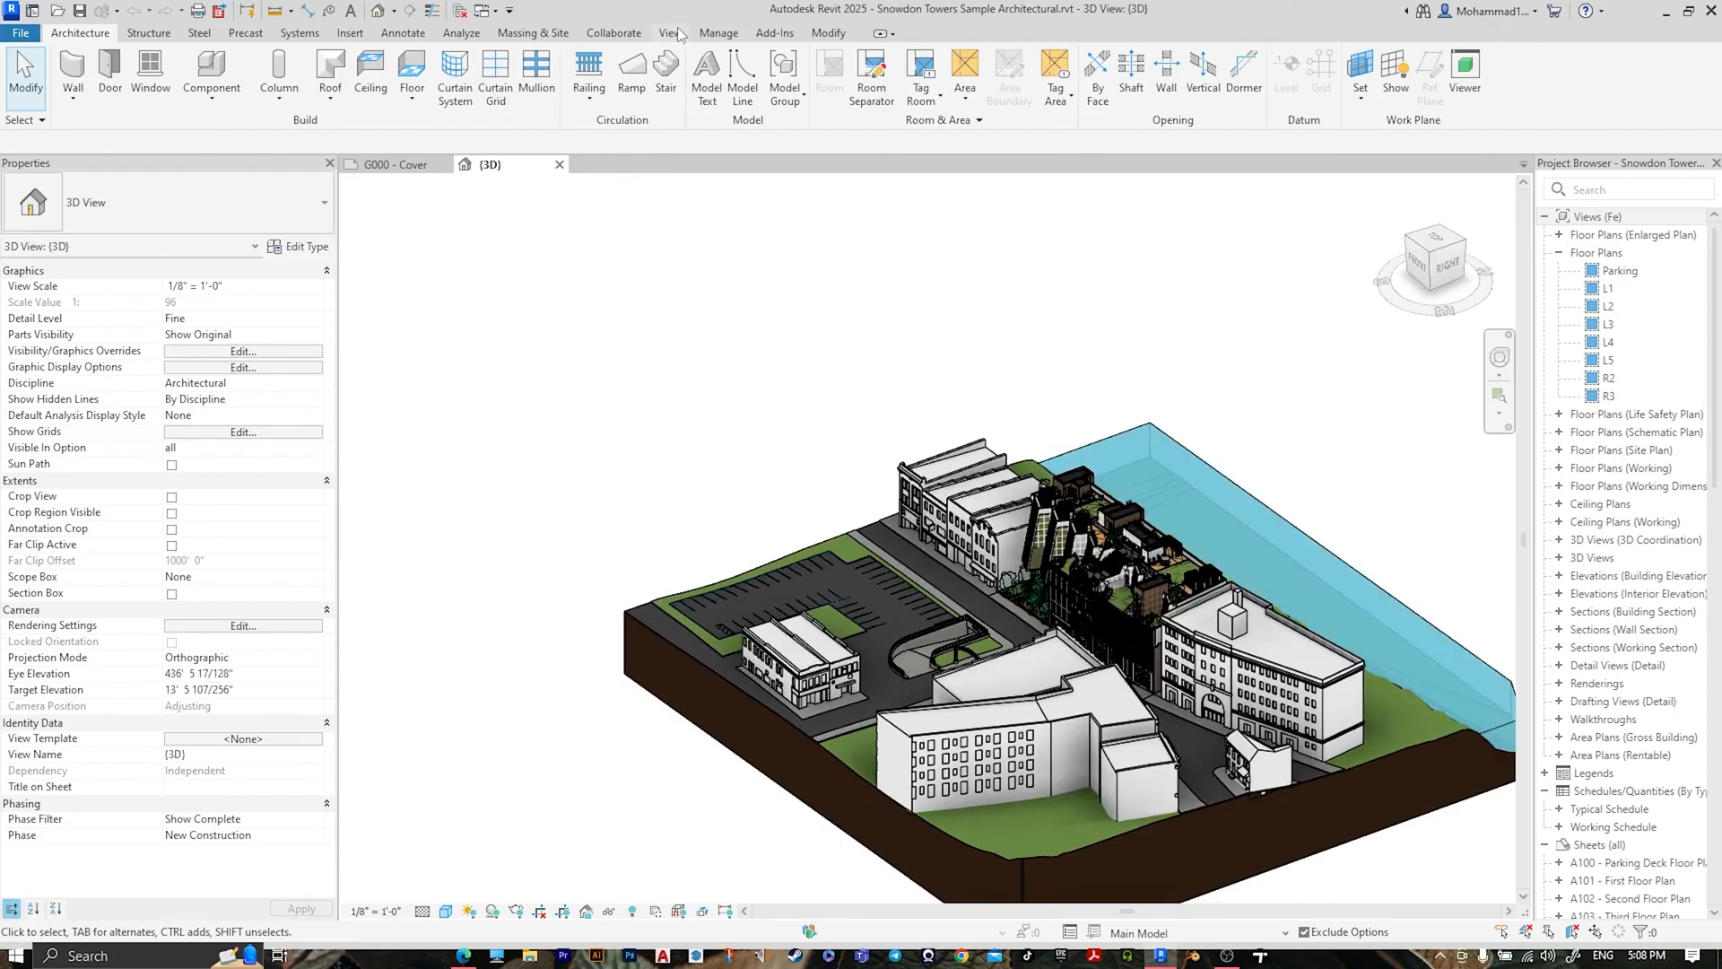
# Step: Sync the Snowdon Towers 3D view with Twinmotion from the View tab's Presentation panel
pyautogui.click(670, 32)
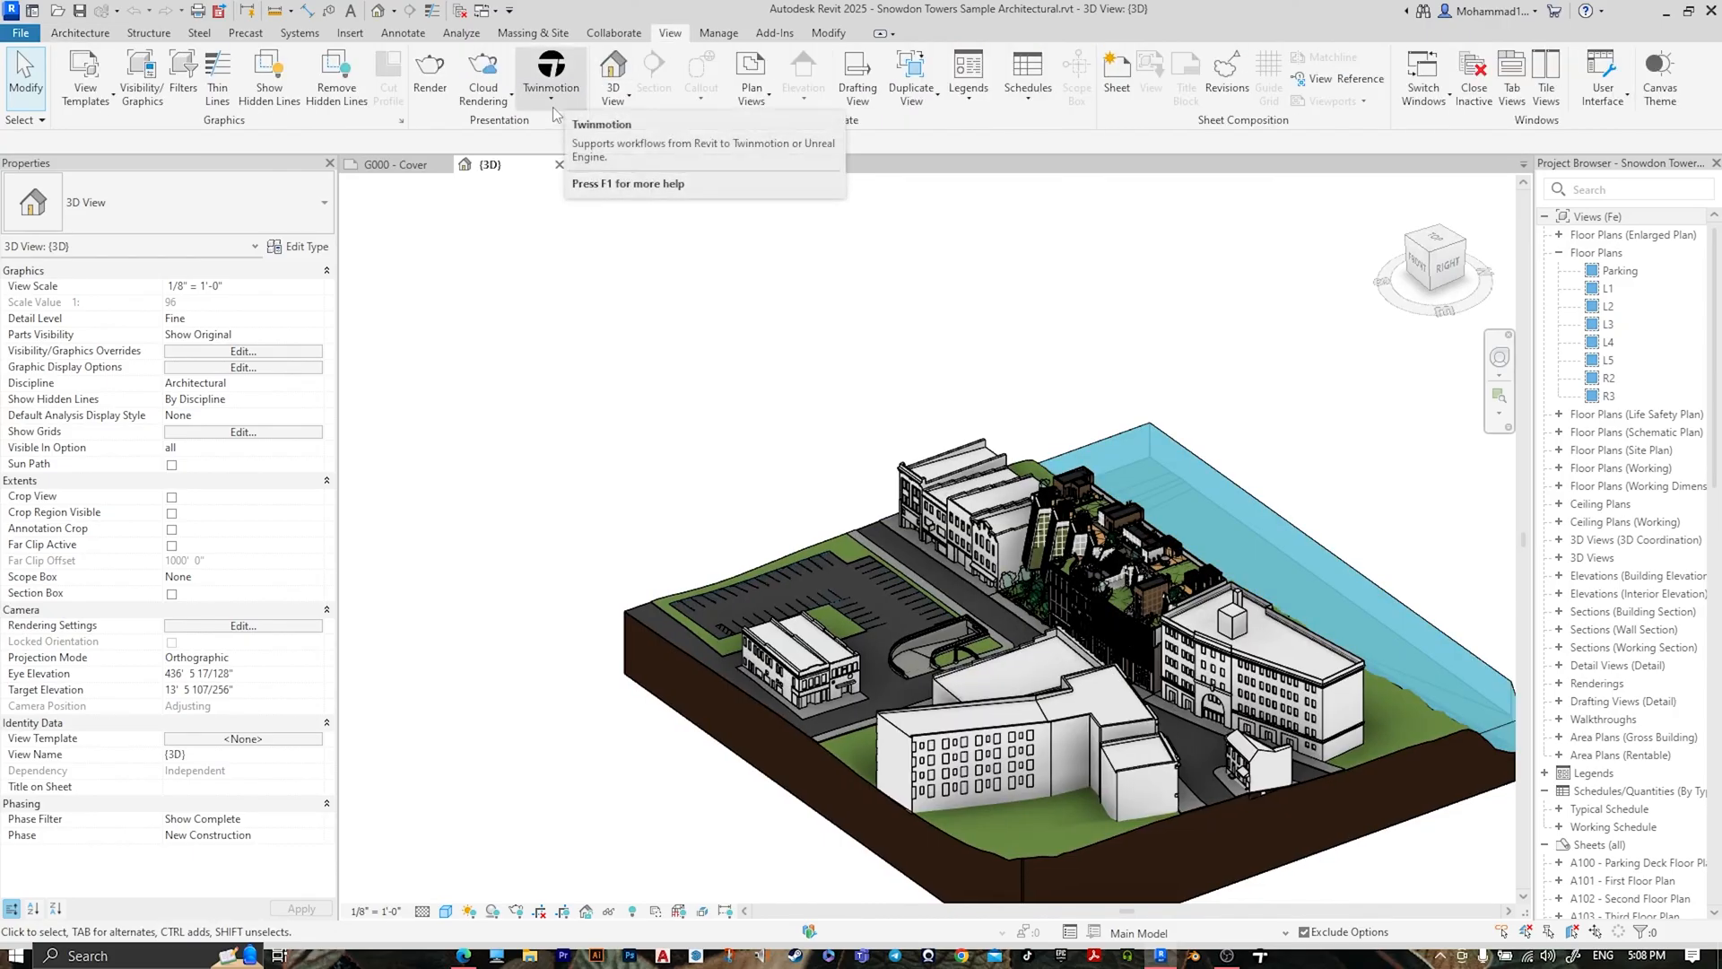
pyautogui.click(552, 83)
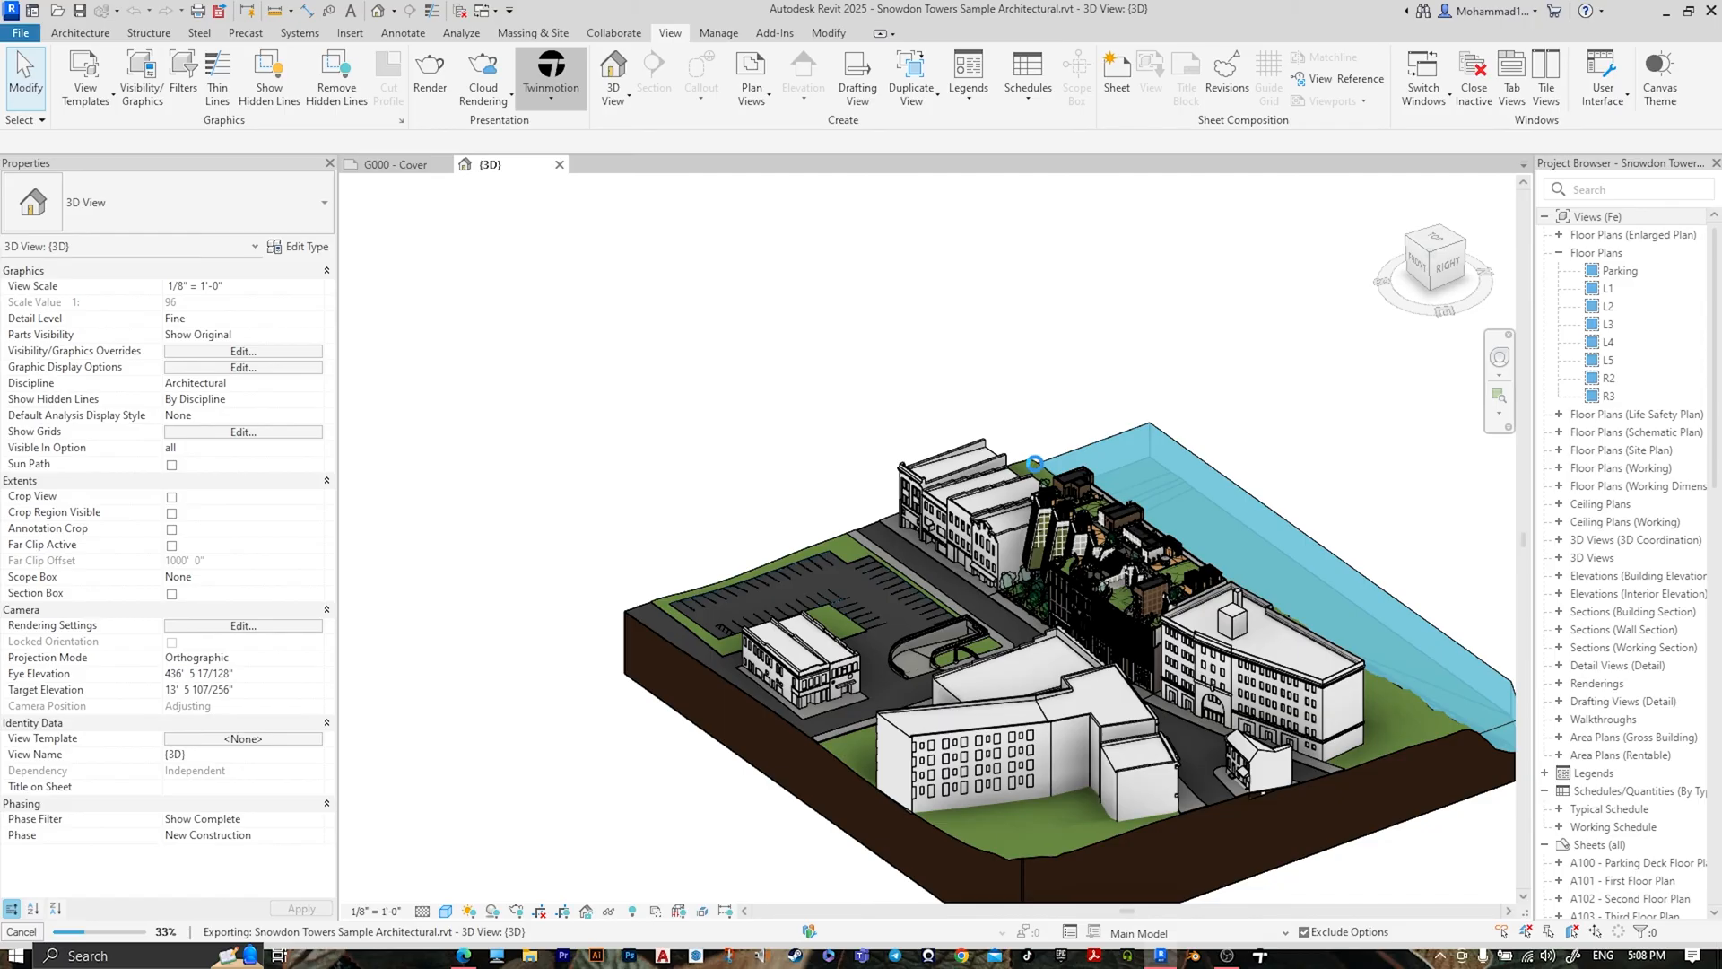
pyautogui.click(550, 72)
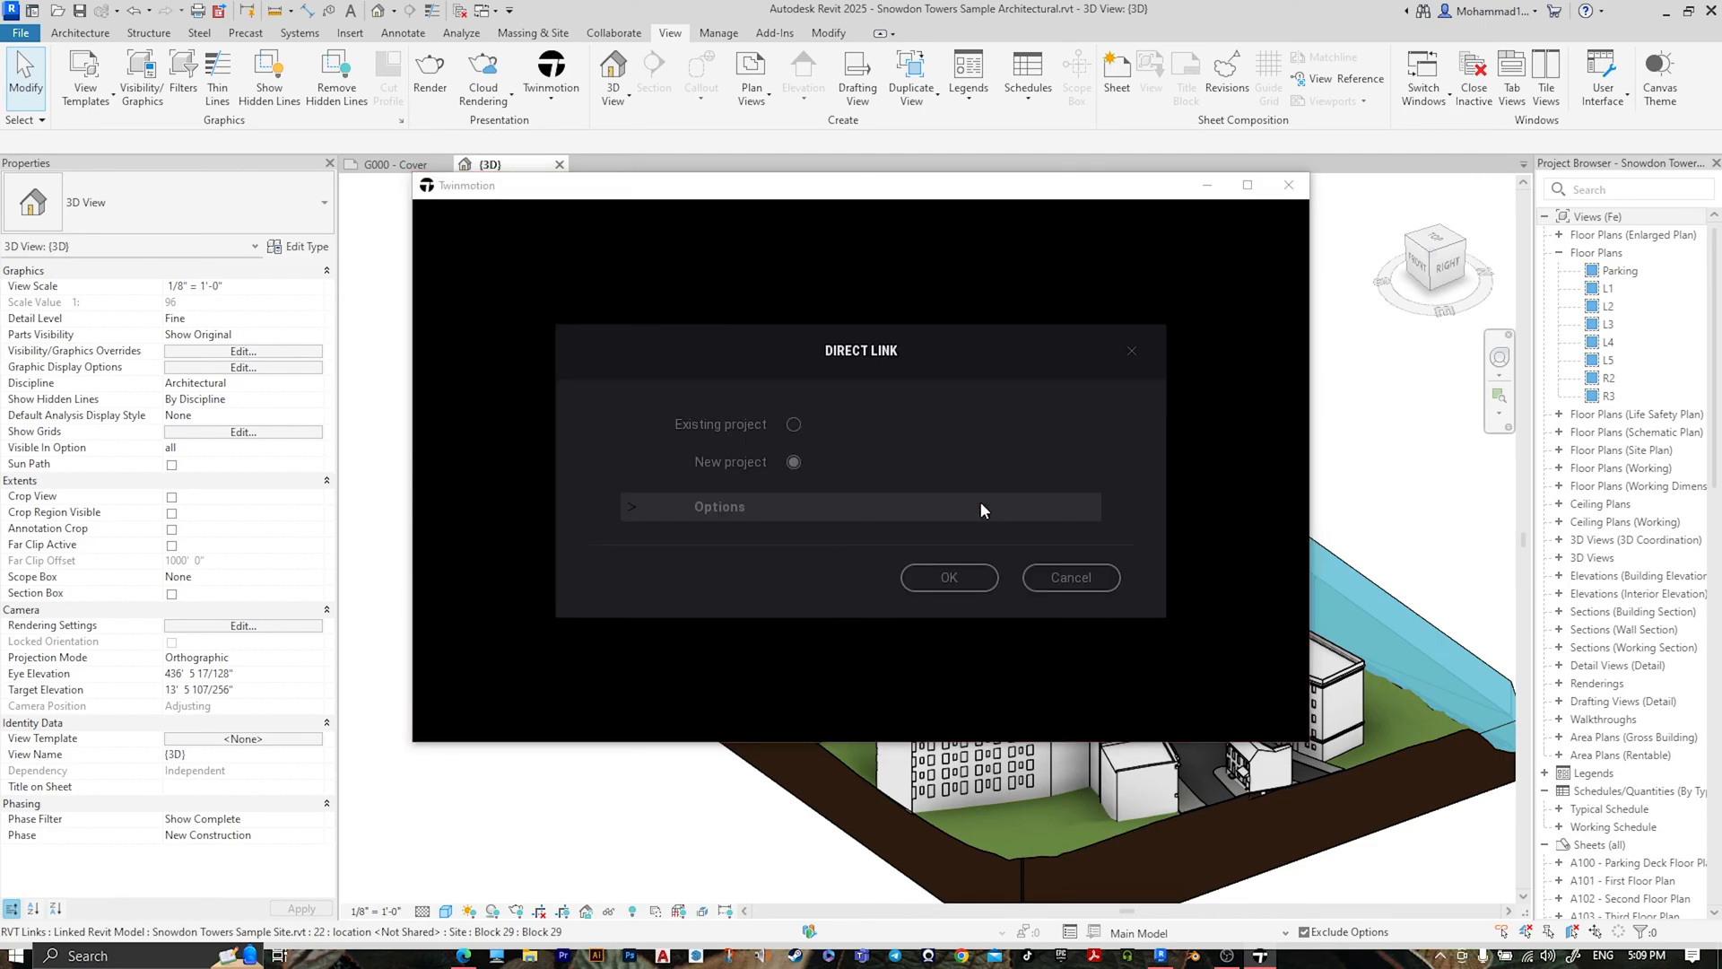
pyautogui.moveTo(754, 490)
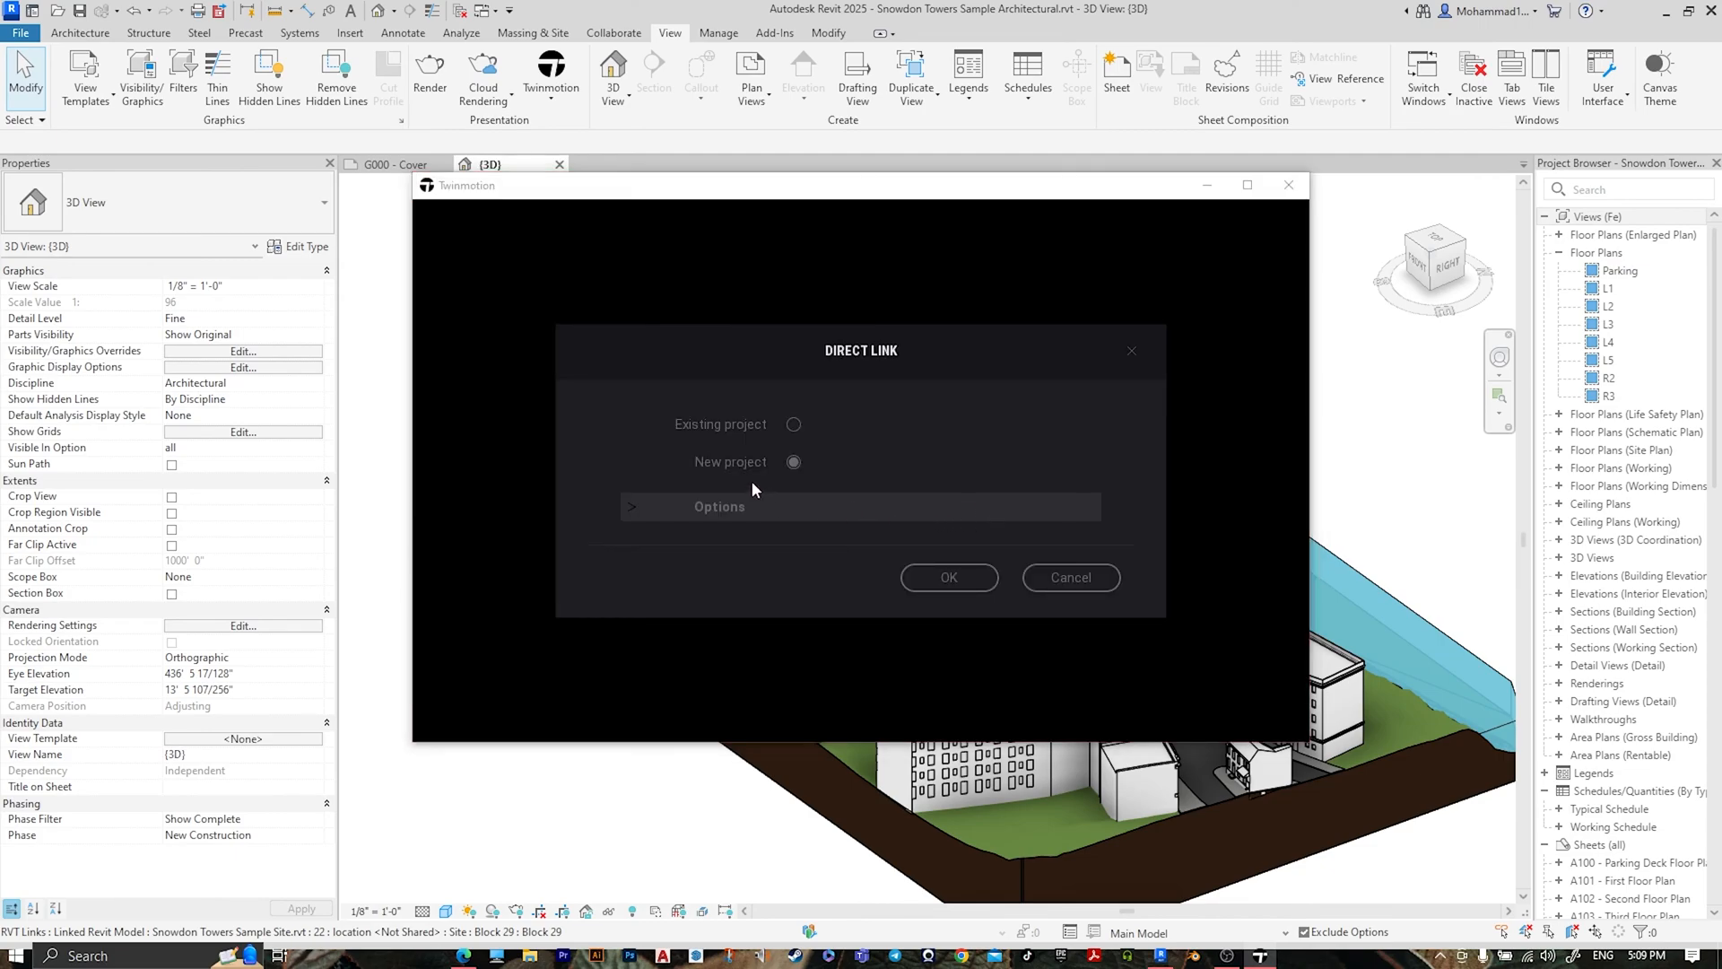
# Step: Confirm the Direct Link import into a New project
pyautogui.click(948, 577)
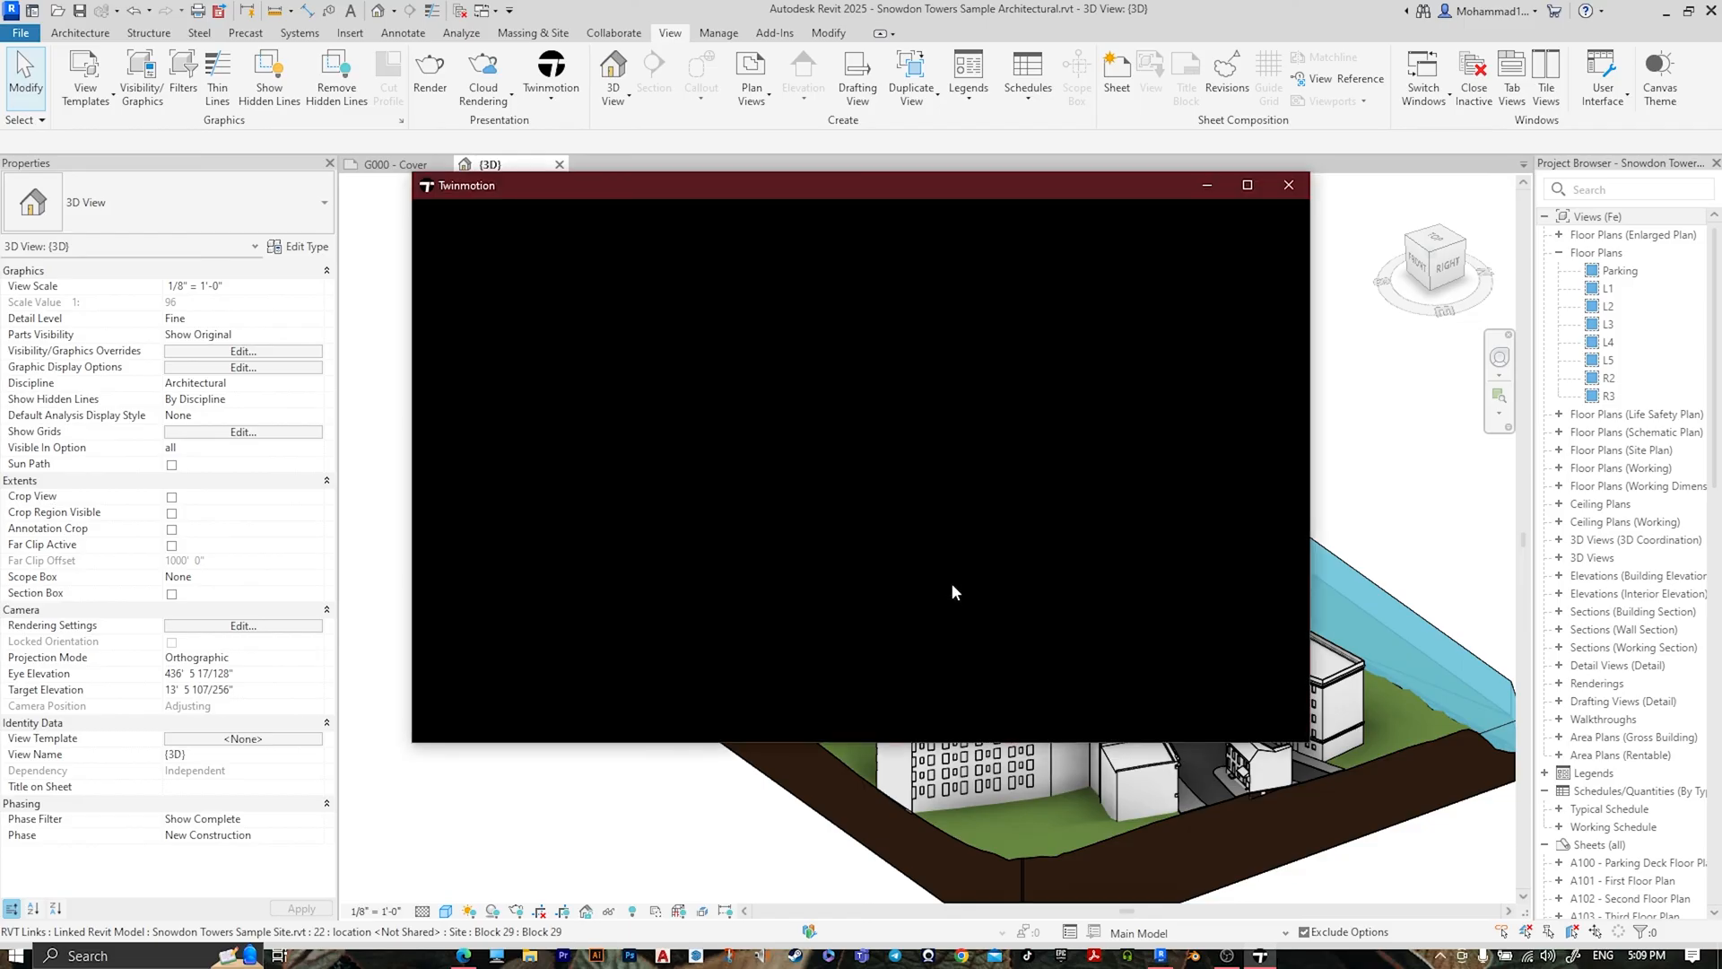